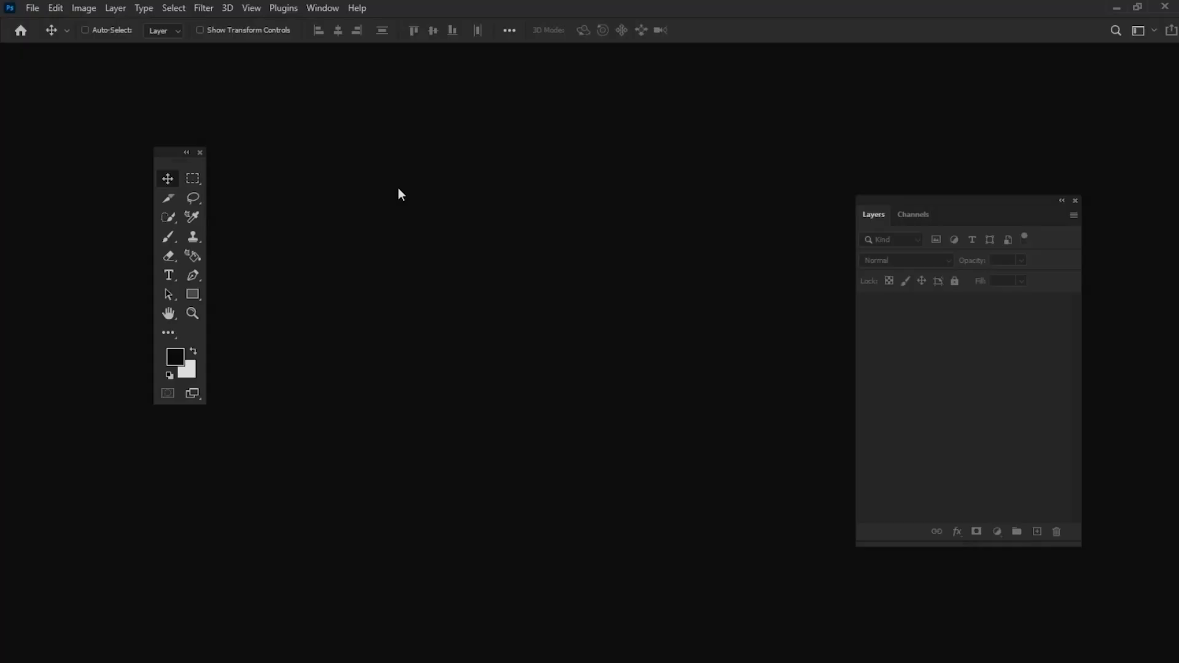
Open the Vertical.psd poster template from the File menu.
click(32, 9)
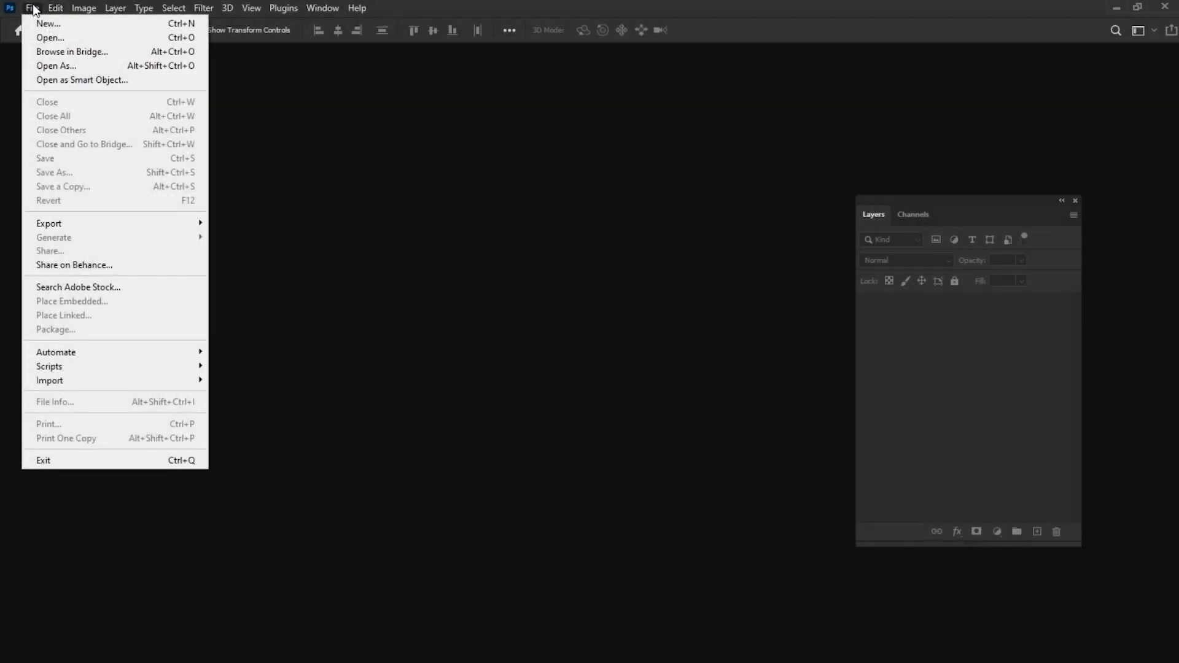
click(49, 38)
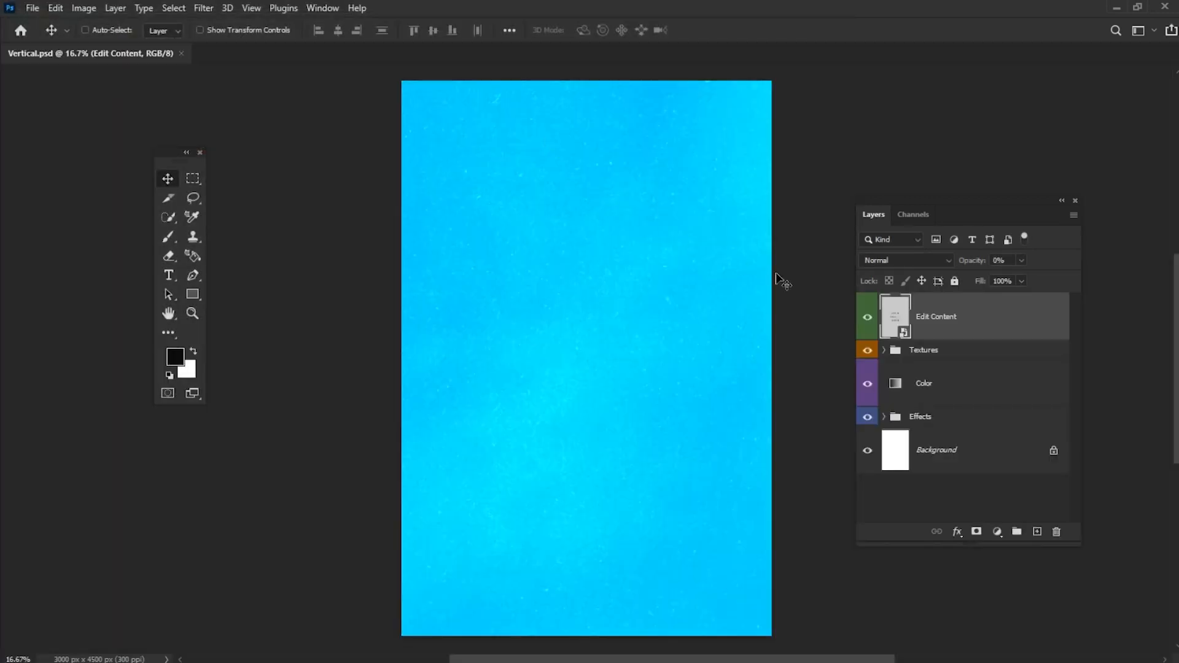
Edit the Edit Content smart object and place the mannequin face photo as a linked file.
right_click(937, 315)
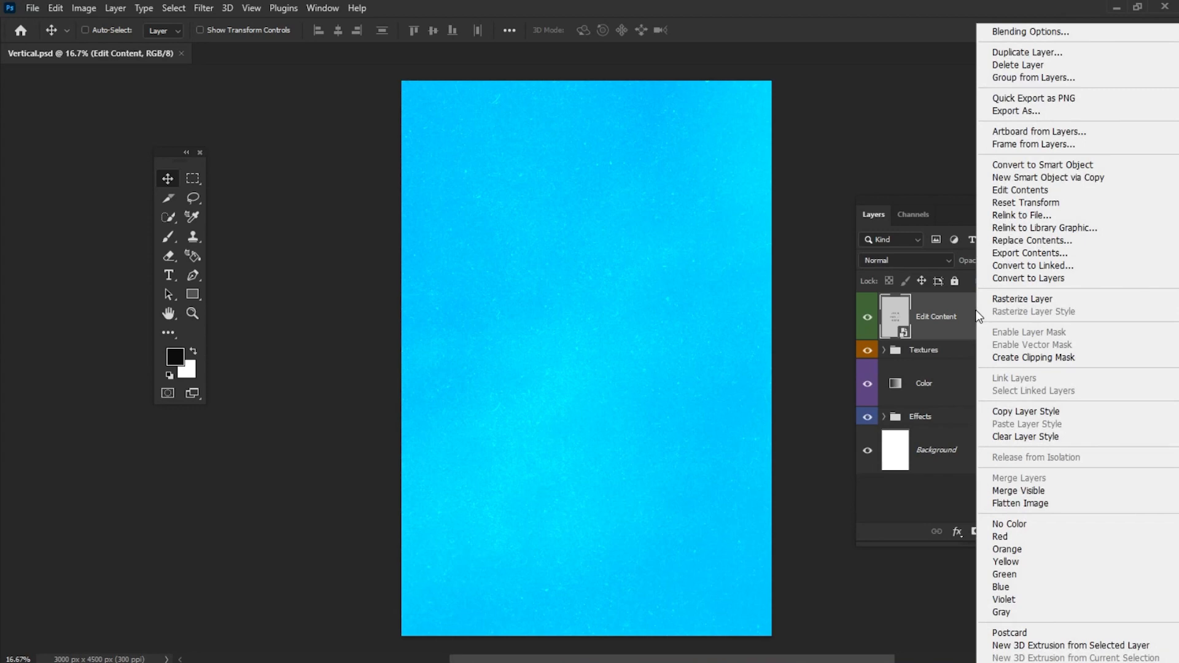
mouse_move(1021, 189)
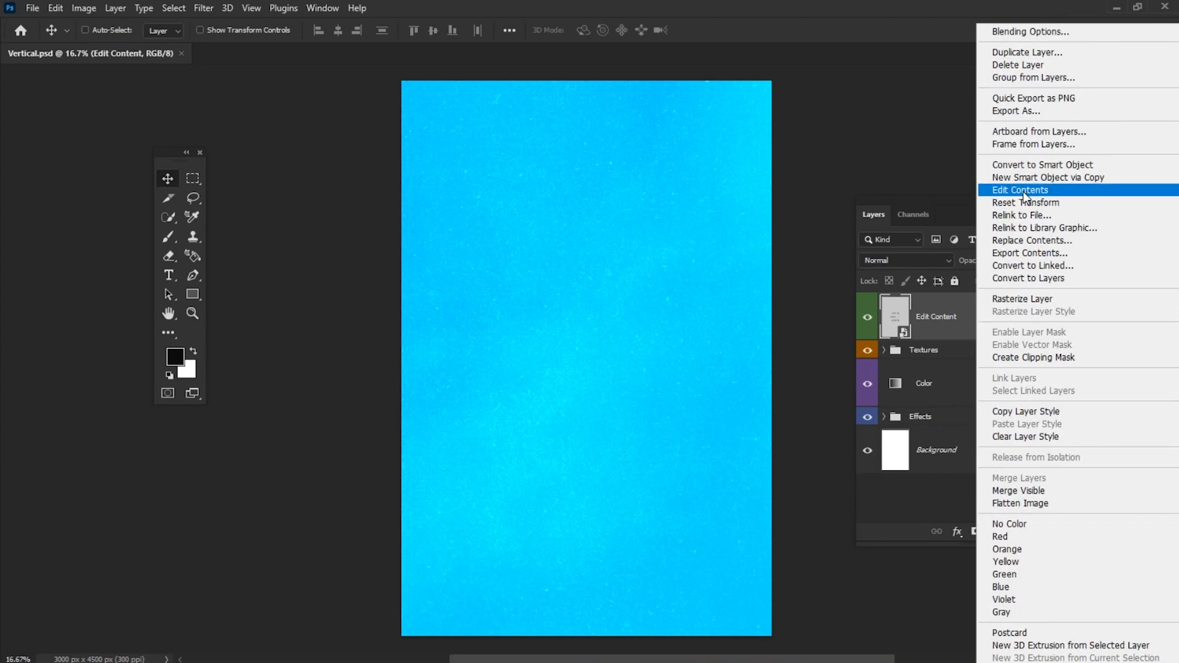
click(1020, 189)
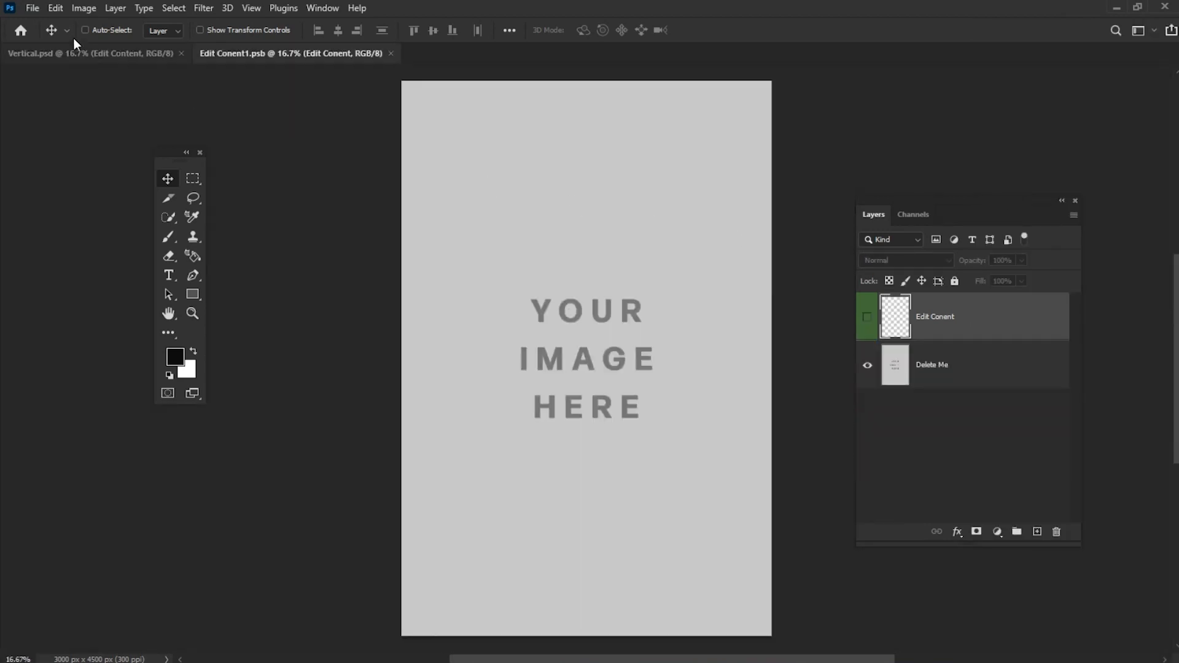
click(32, 8)
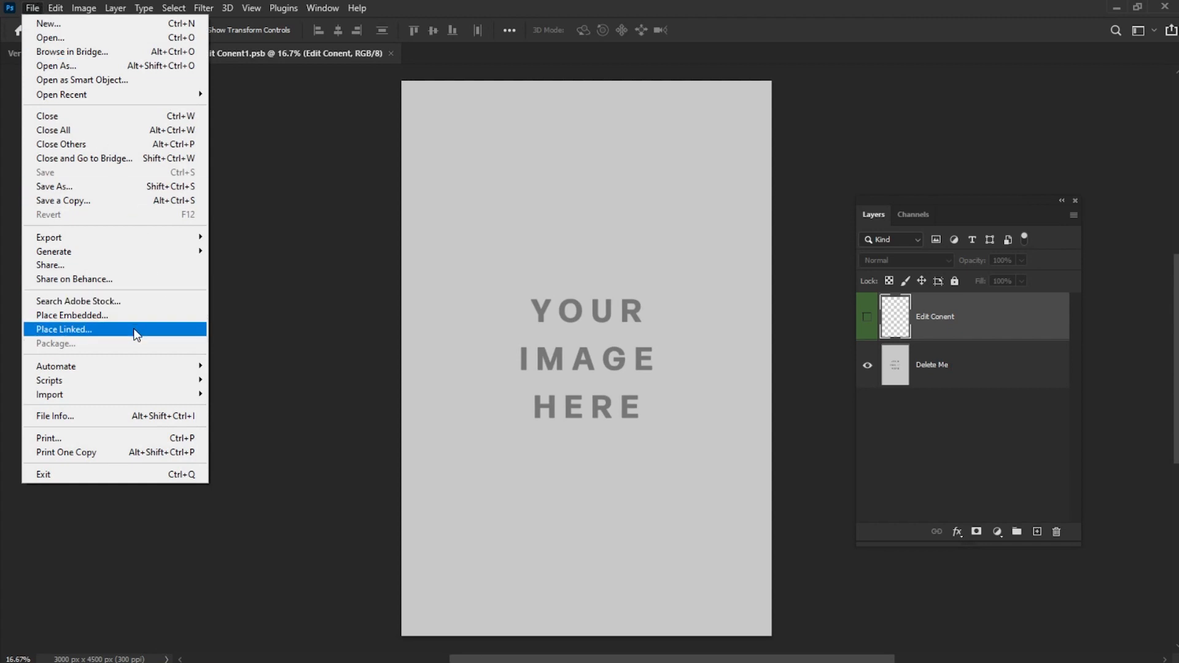
click(63, 329)
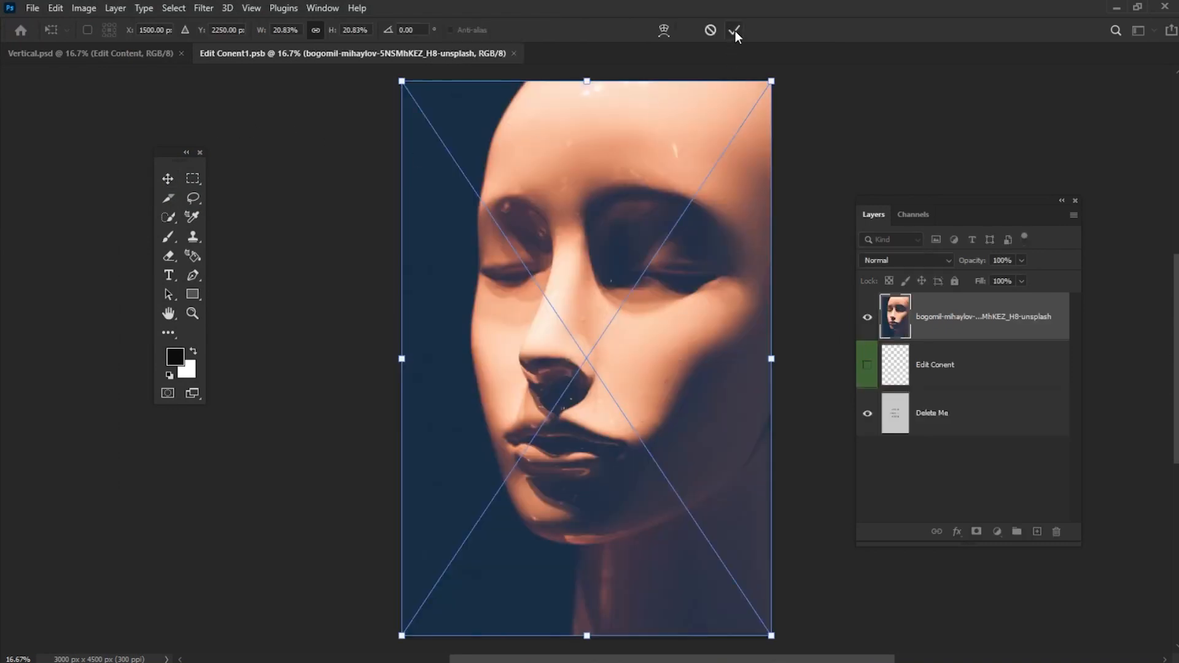
Commit the placed photo, close the .psb and save the changes back into the template.
click(736, 29)
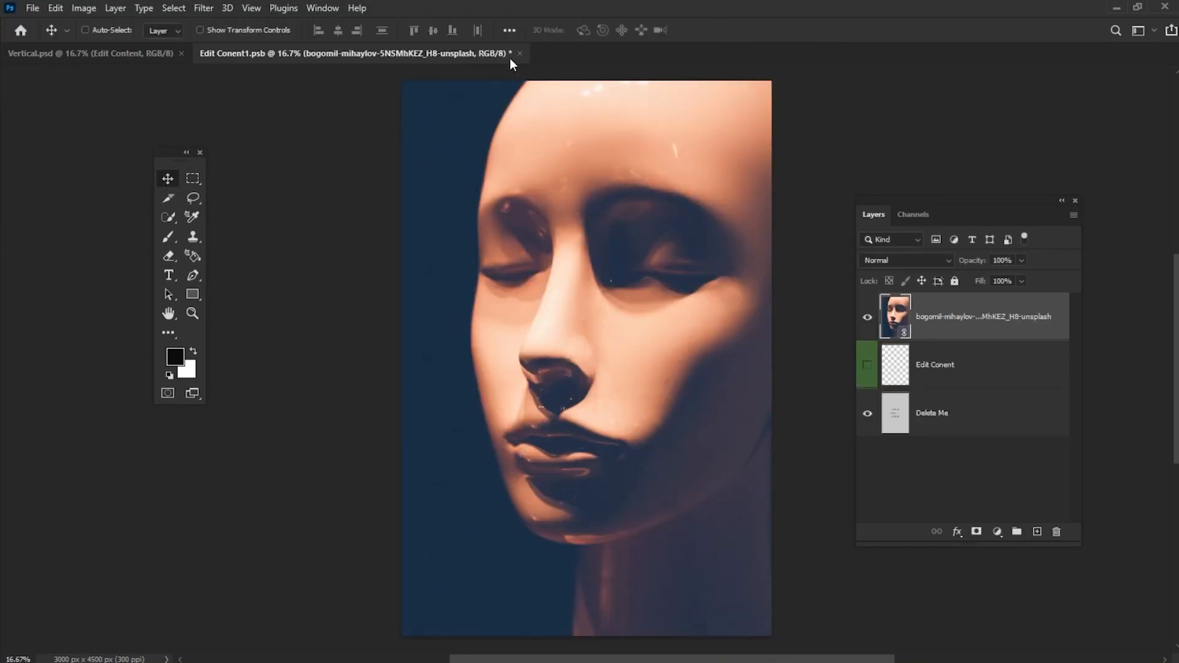
click(518, 53)
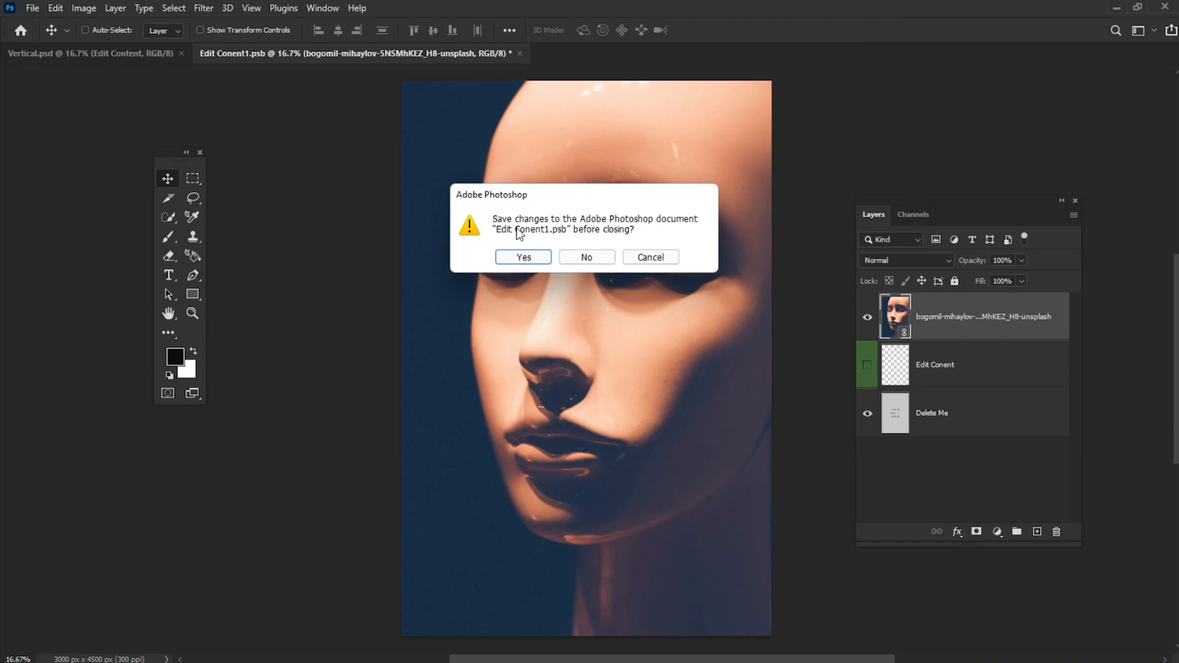
click(523, 257)
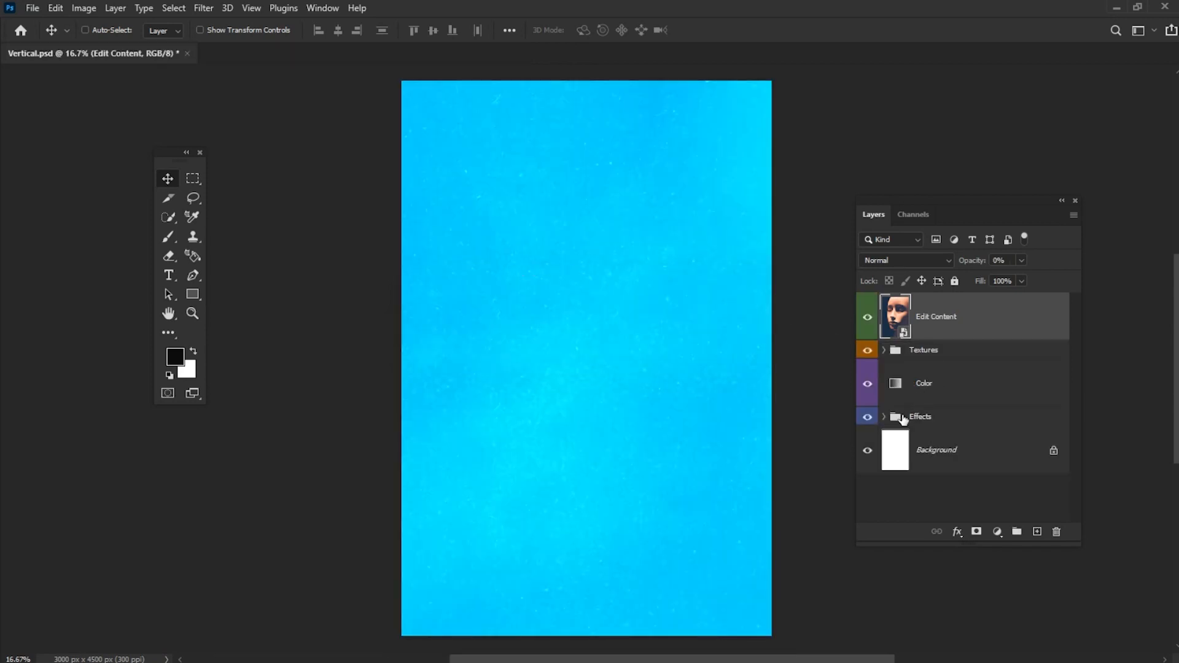
Expand Effects, preview Effect 5, and leave the pink-and-yellow Effect 4 look visible.
click(885, 417)
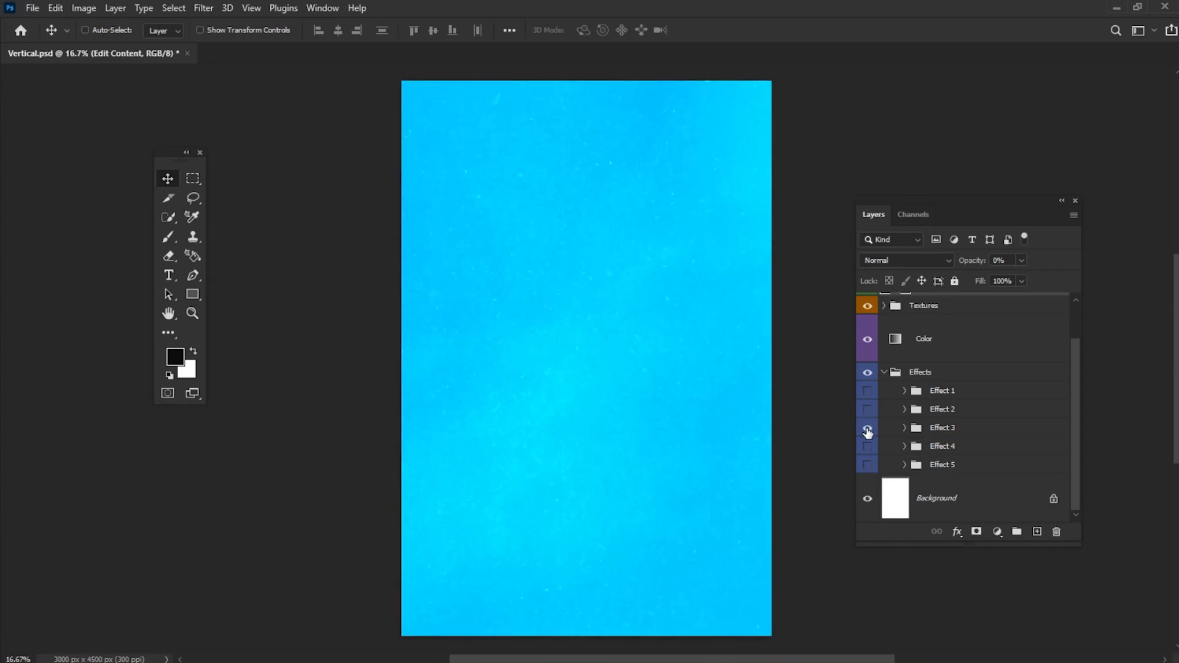
click(868, 446)
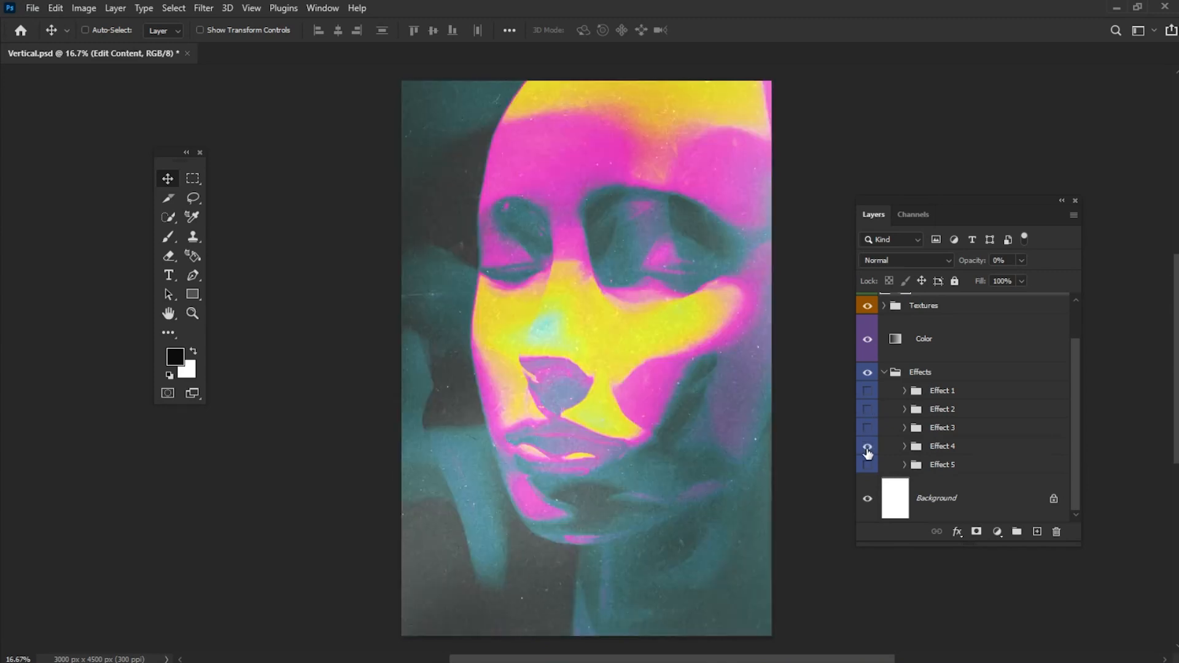
click(866, 467)
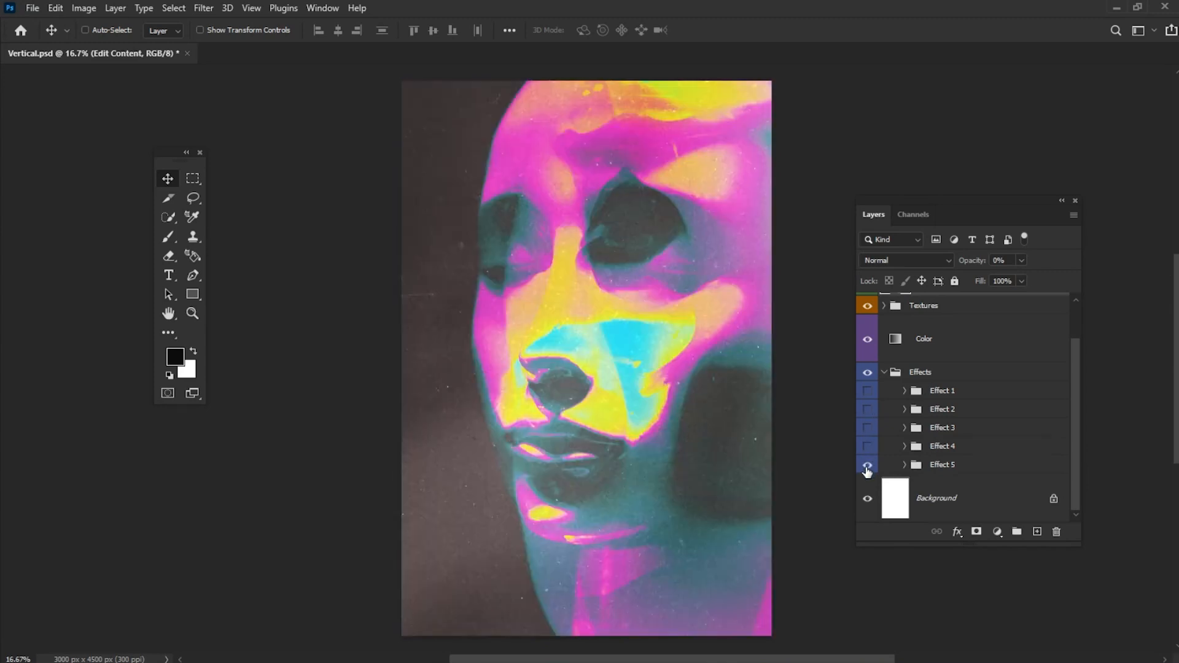
click(868, 464)
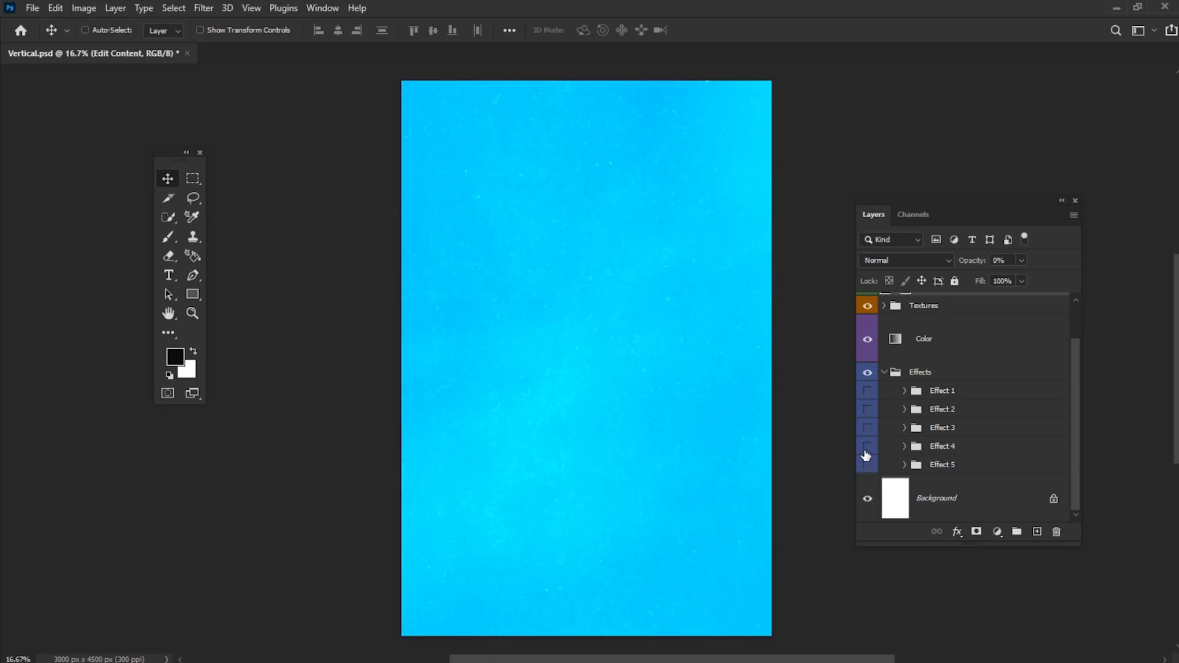
click(868, 446)
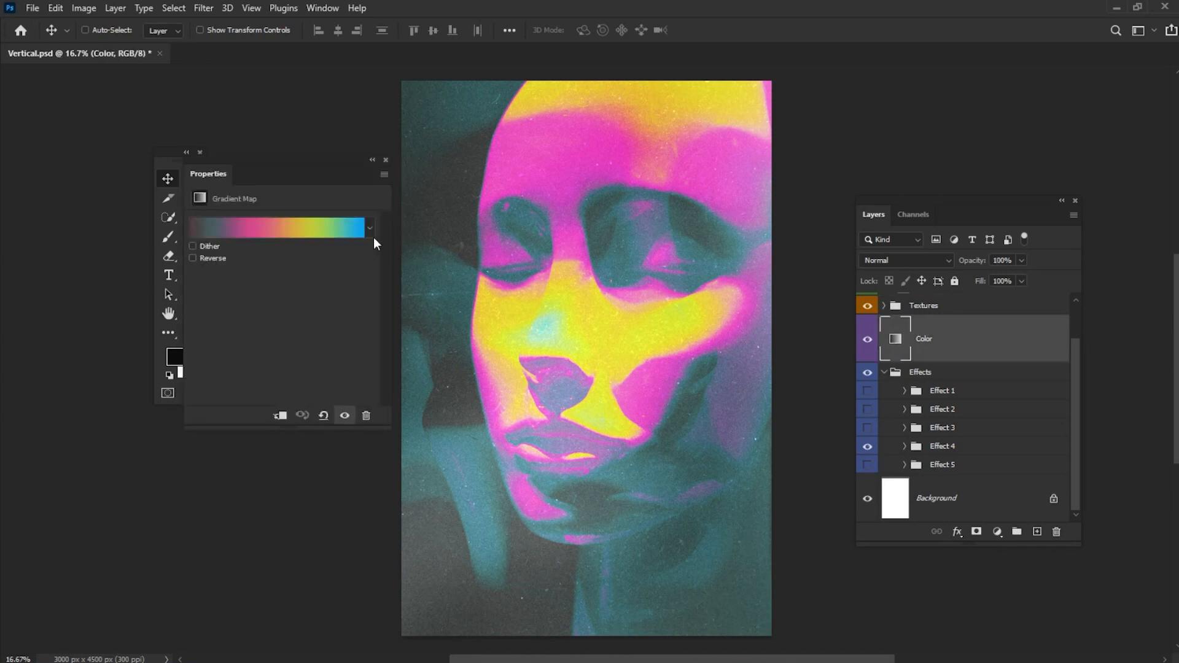
In the Color gradient map's Gradient Editor, import and expand the Neon Gradients presets.
click(277, 229)
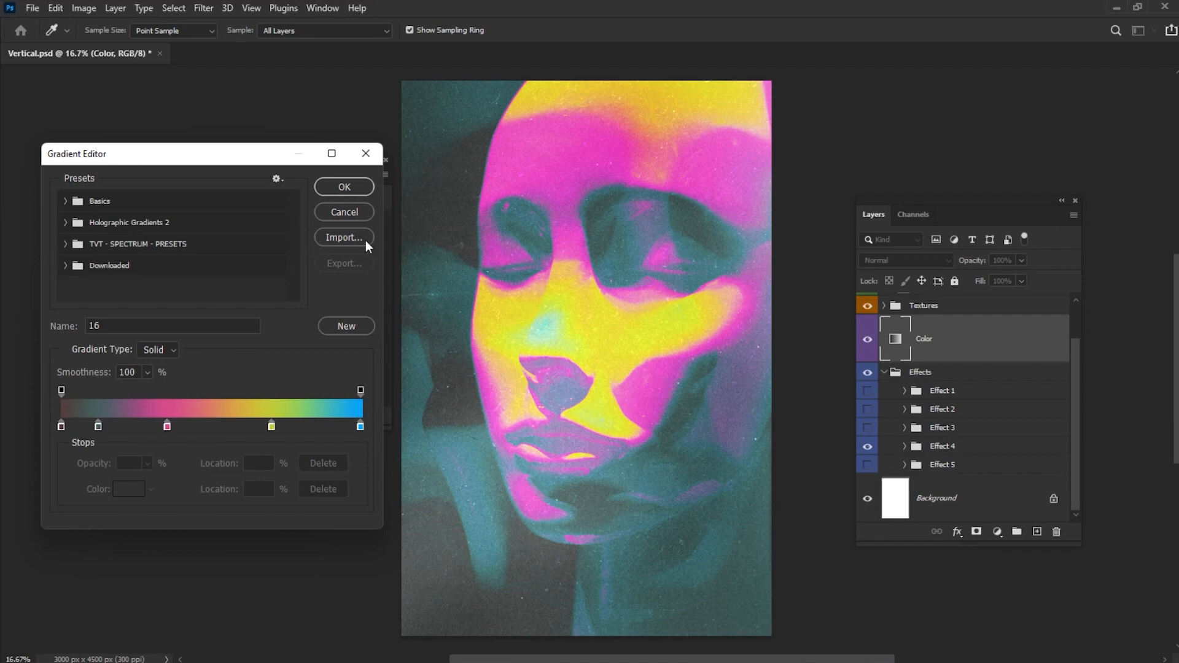
click(343, 237)
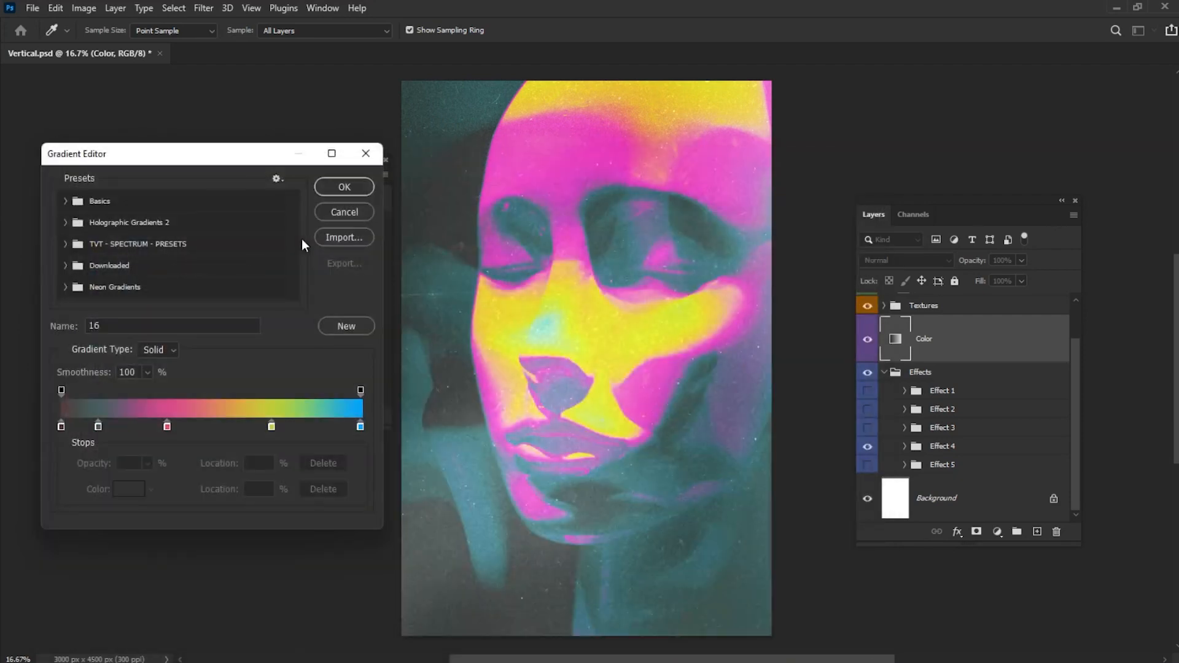
click(114, 286)
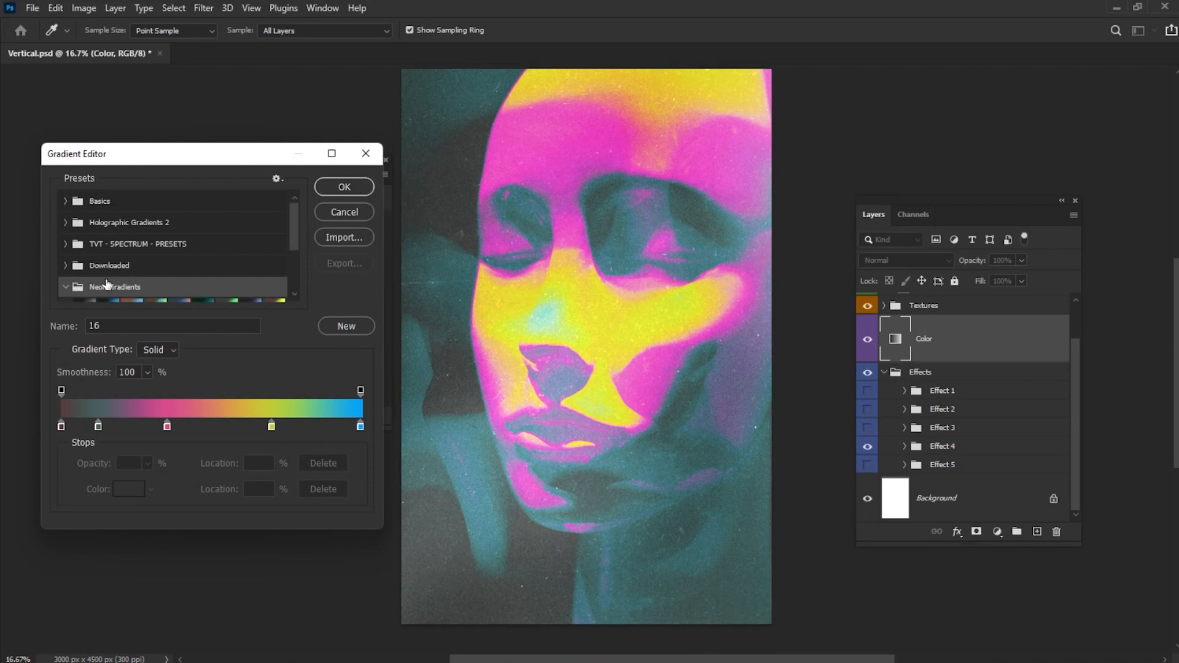
click(115, 286)
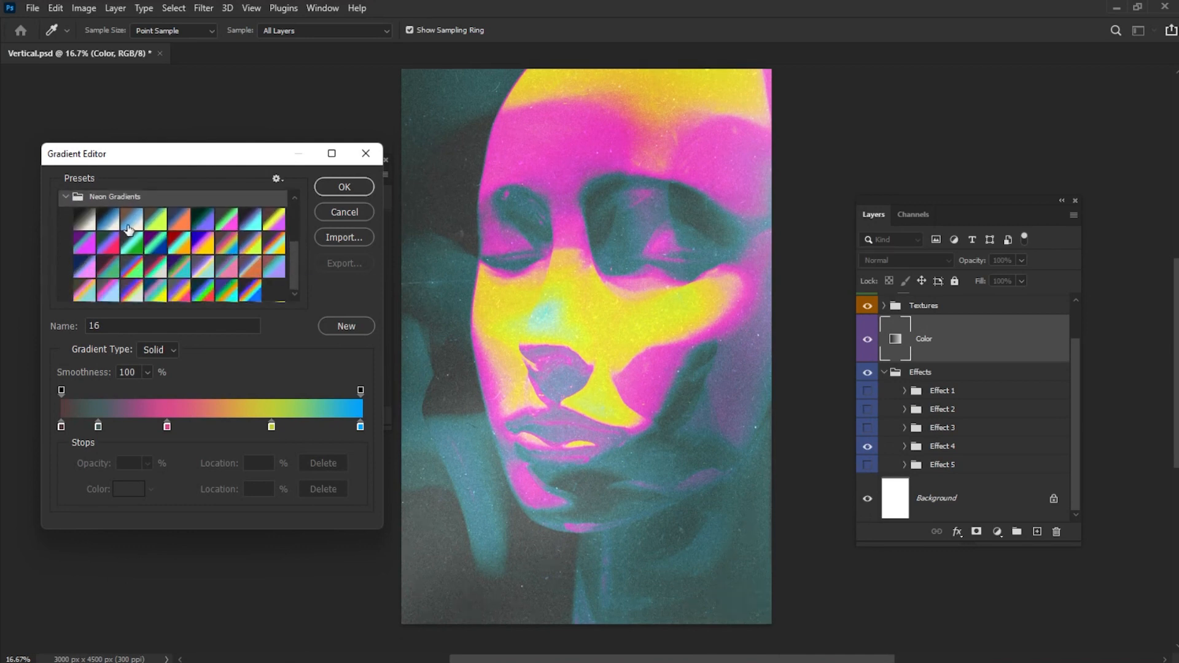
Try several neon presets and confirm the orange, purple and pale-cyan gradient.
click(147, 219)
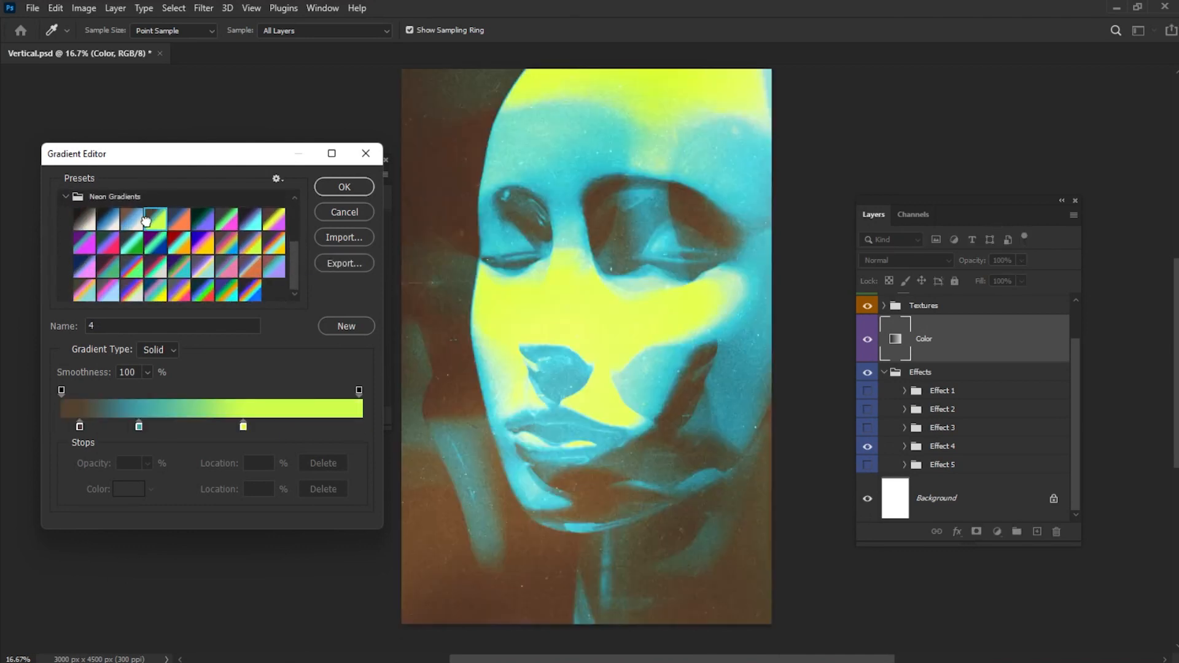
click(128, 291)
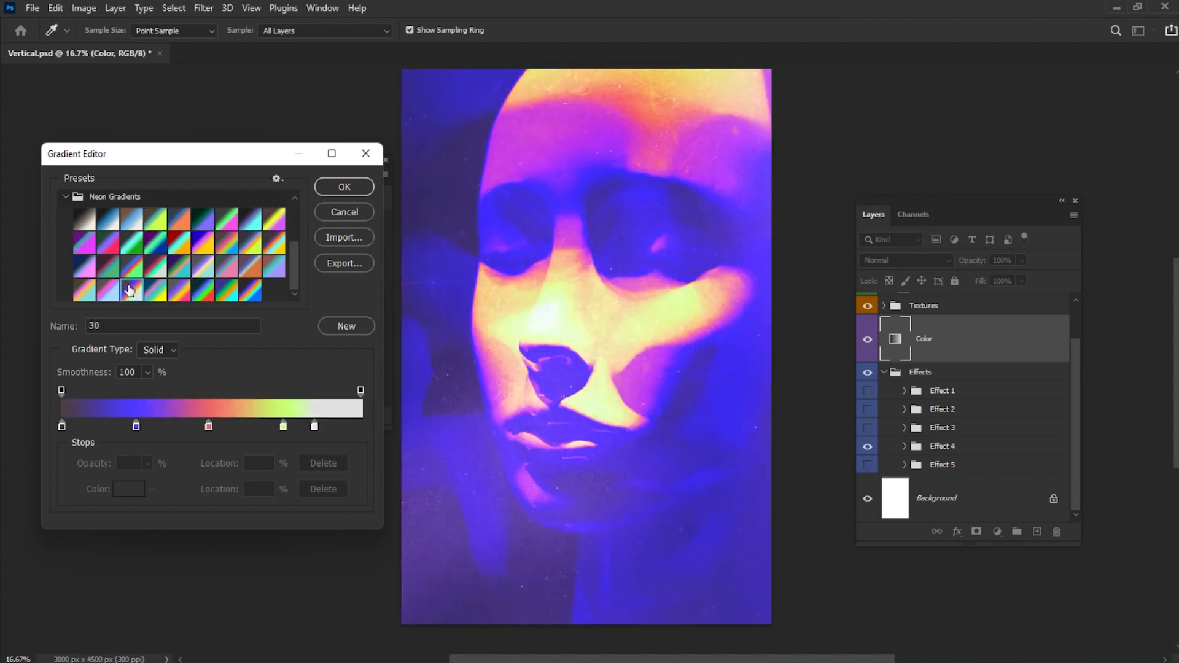
click(228, 247)
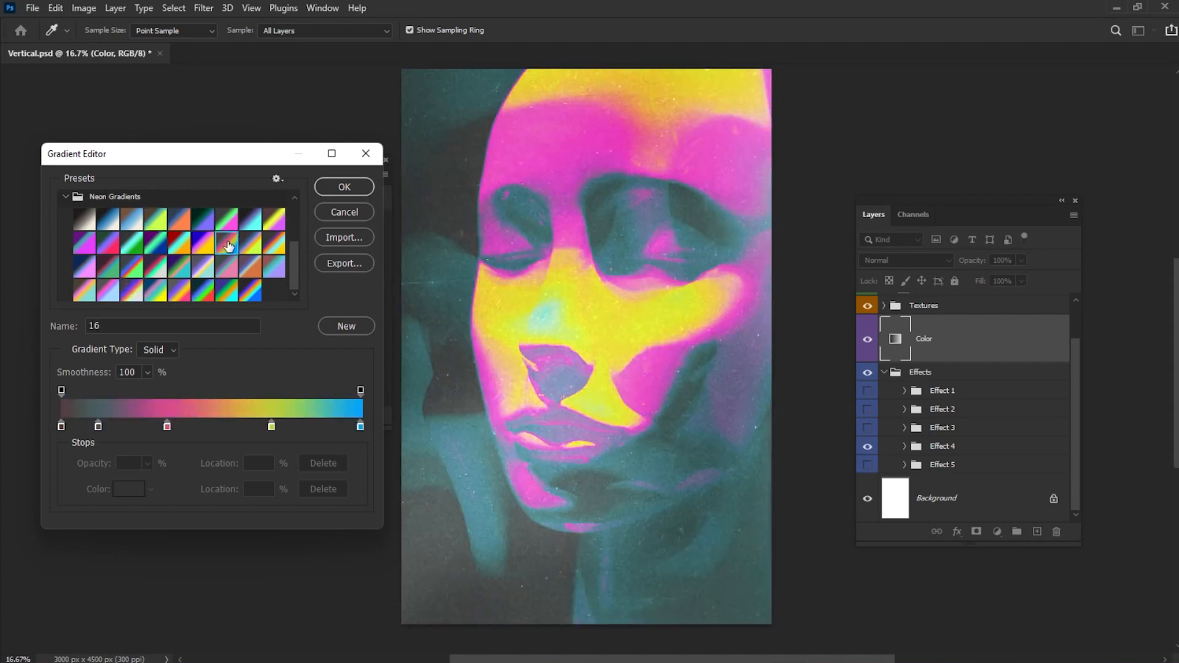
click(279, 247)
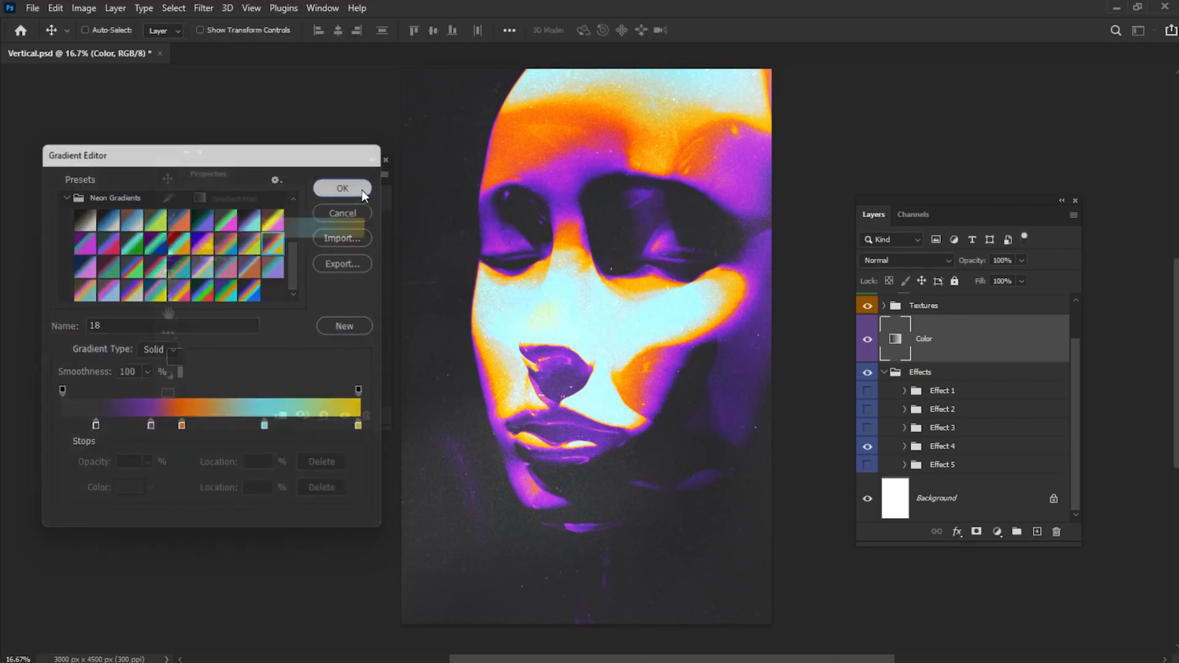
click(342, 188)
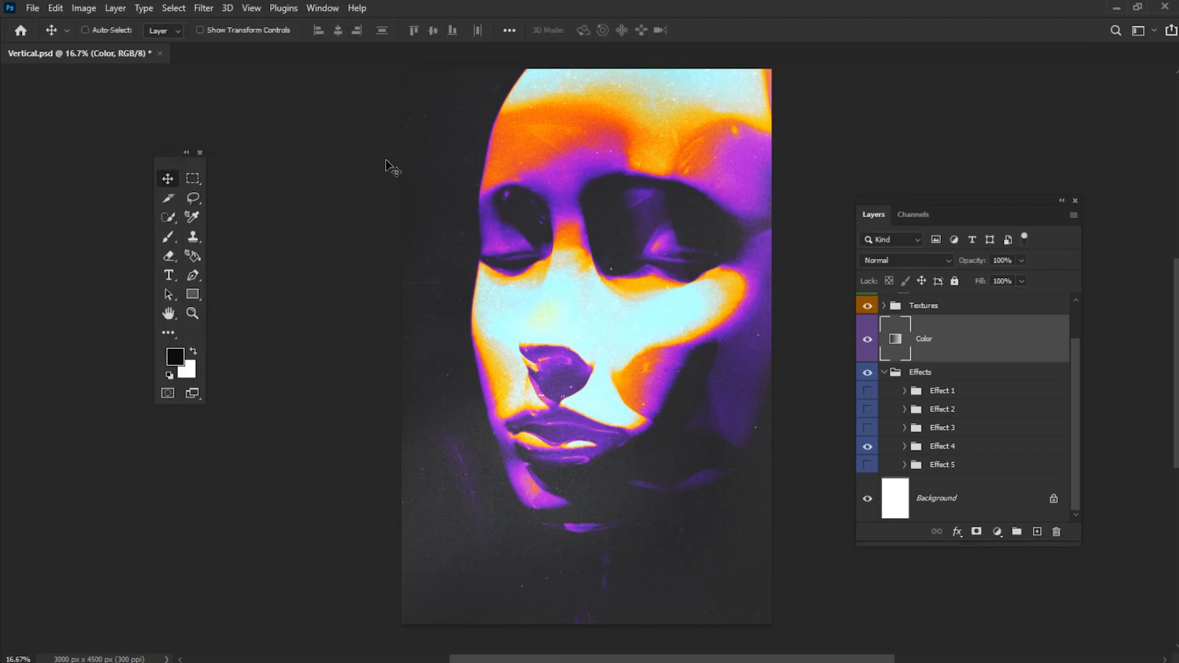
Hide Textures and create a new A4 document sized 2480 × 3508 pixels.
click(868, 306)
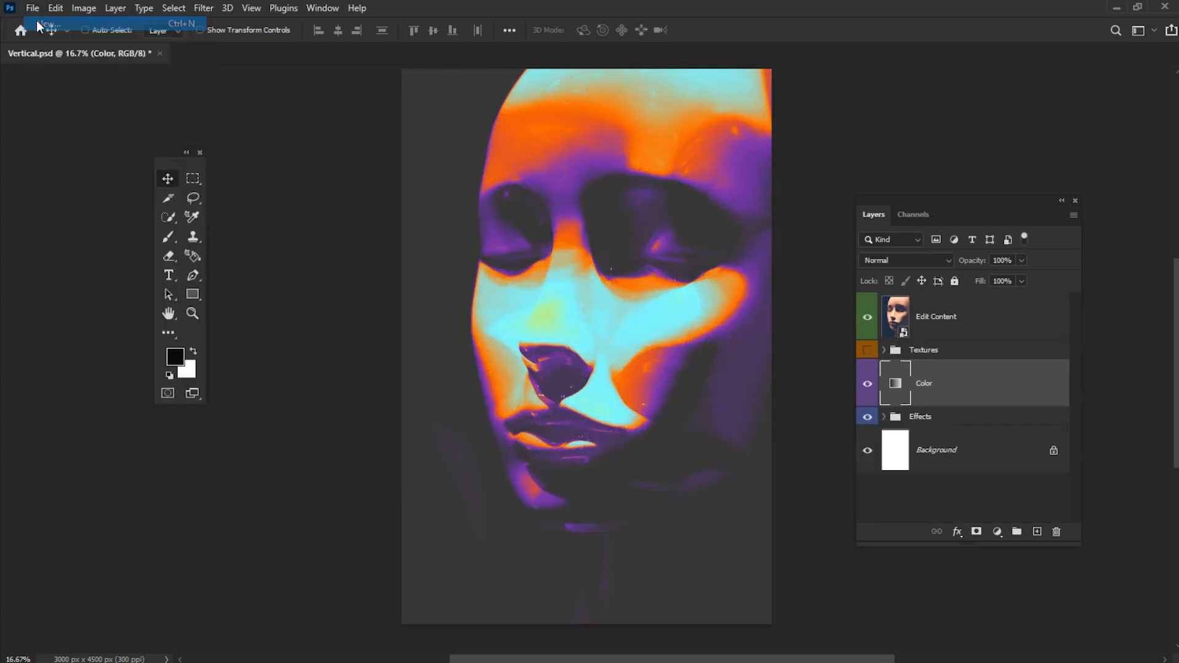
click(48, 24)
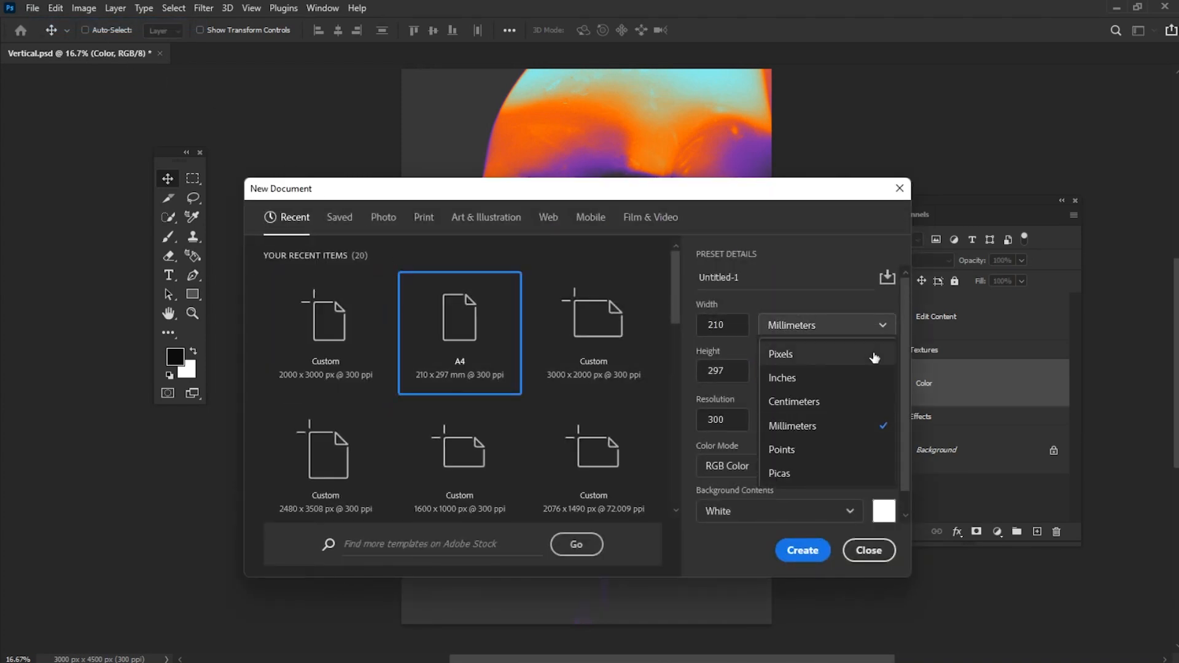
click(783, 354)
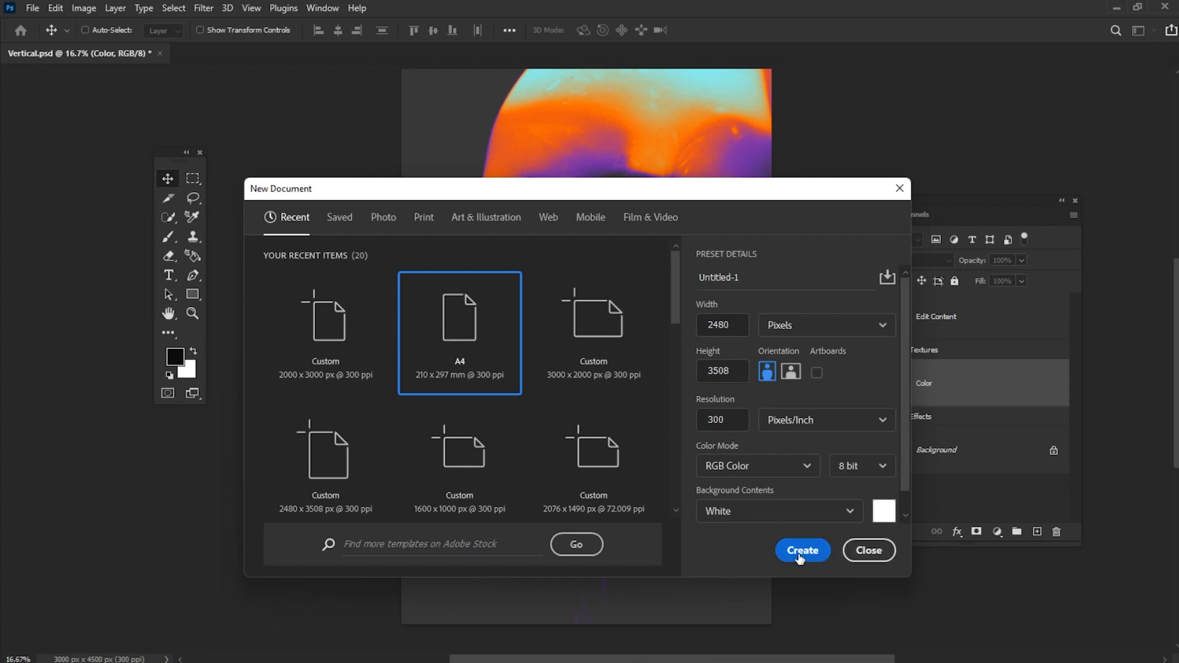
click(802, 550)
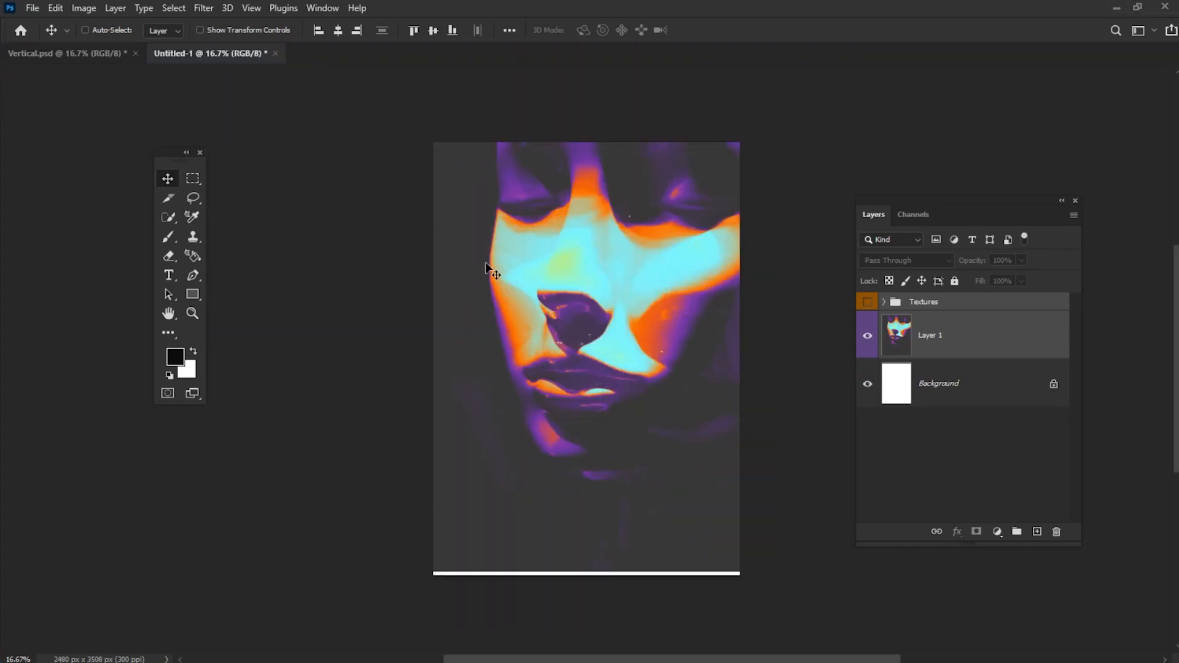
Flip the face image layer horizontally via Edit > Transform.
click(932, 334)
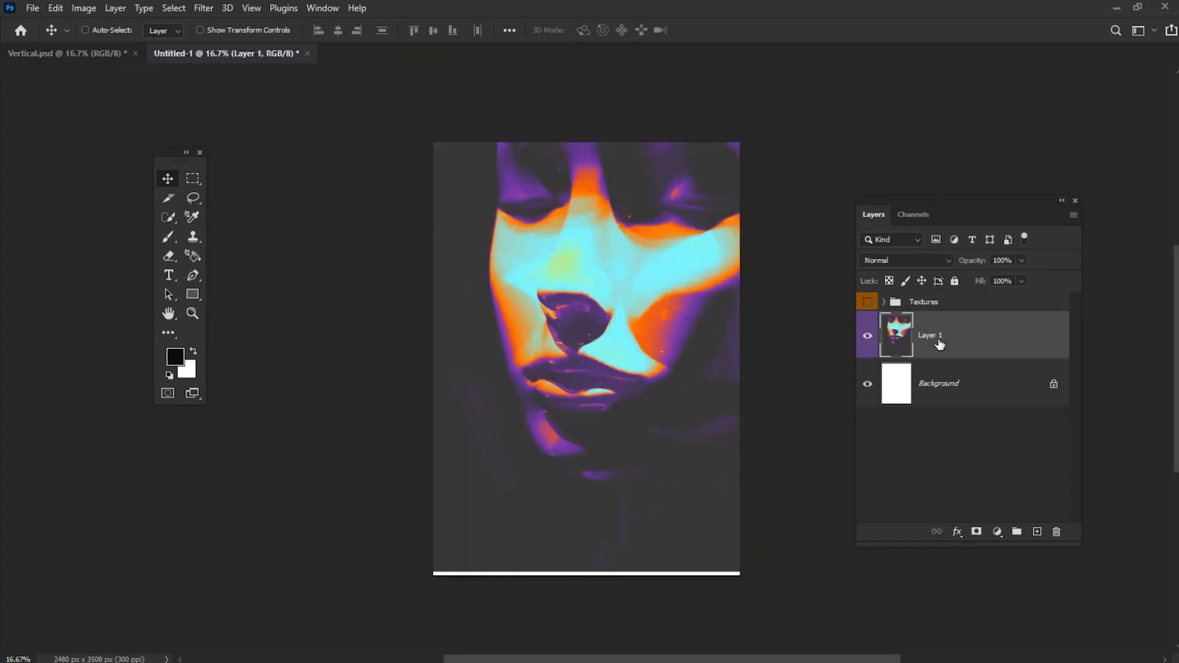
click(55, 7)
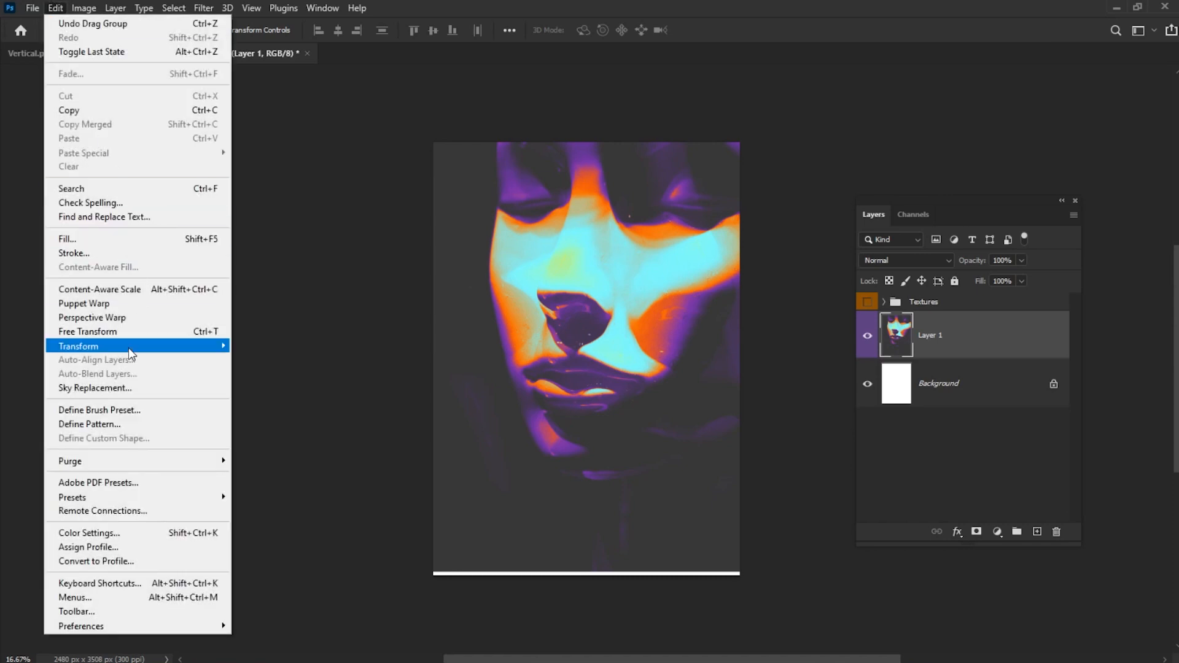
mouse_move(79, 347)
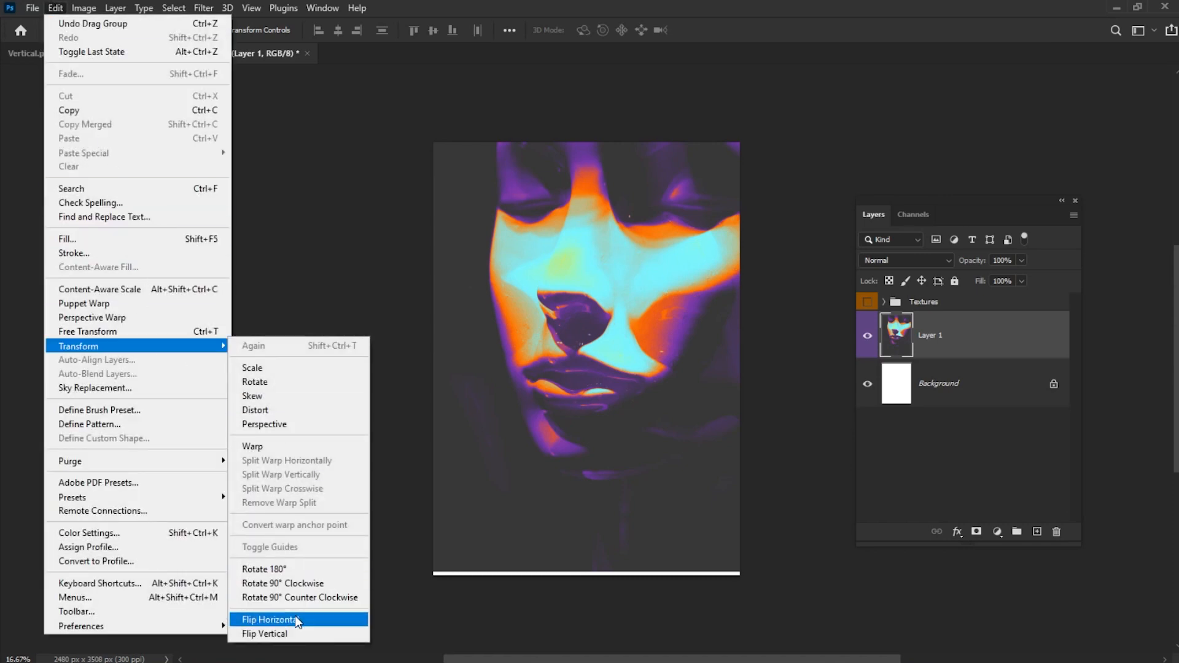
click(269, 619)
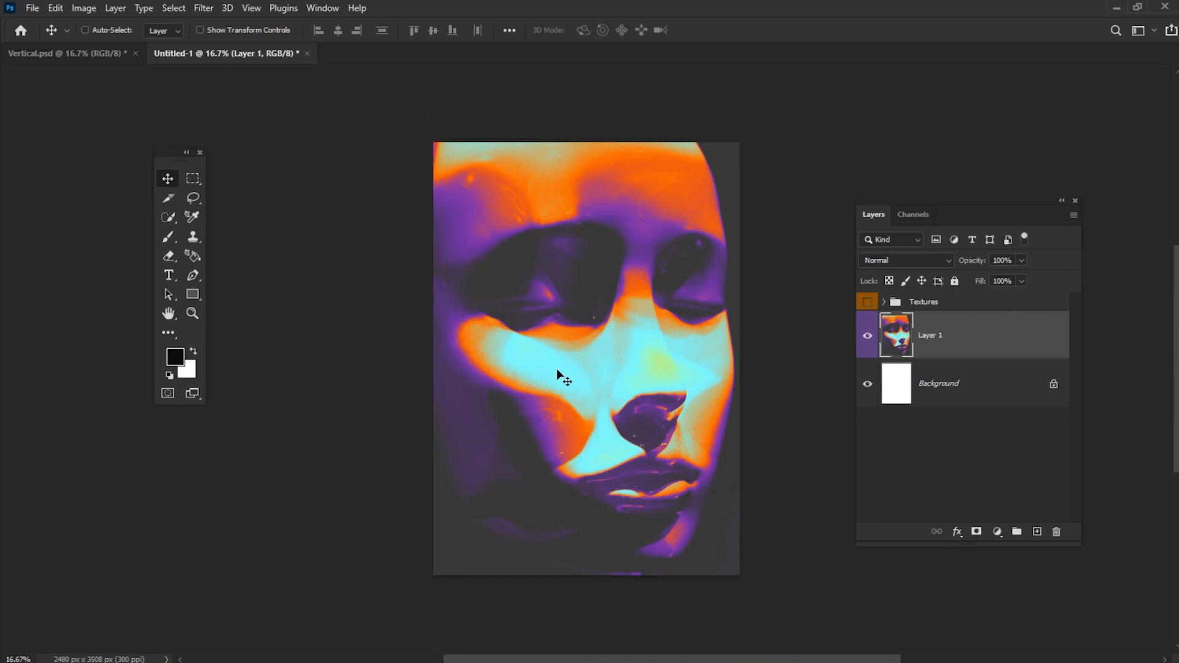
mouse_move(209, 46)
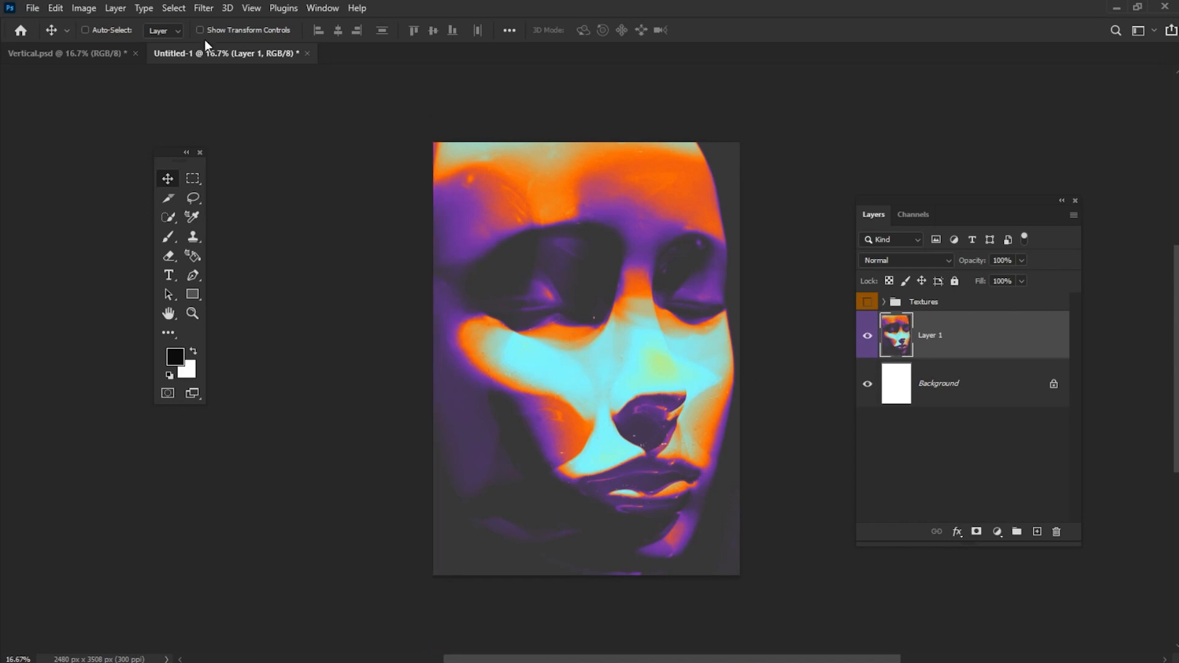
Apply a 41 px Iris Blur centred on the nose of the face.
click(203, 7)
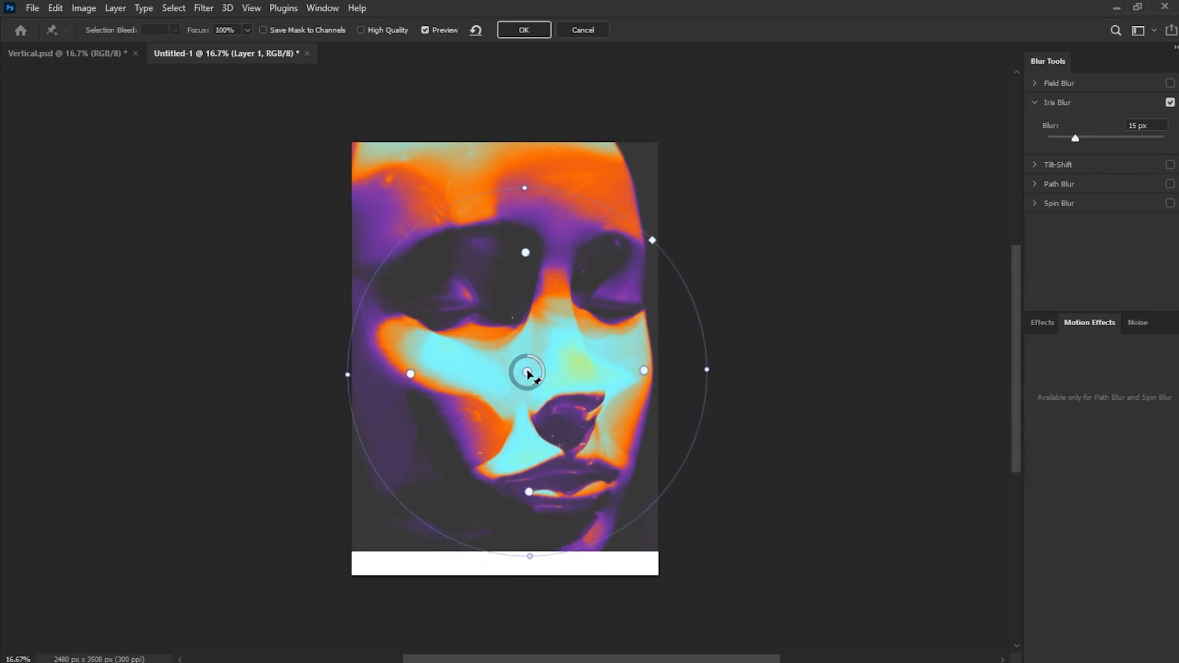
drag(528, 374, 524, 369)
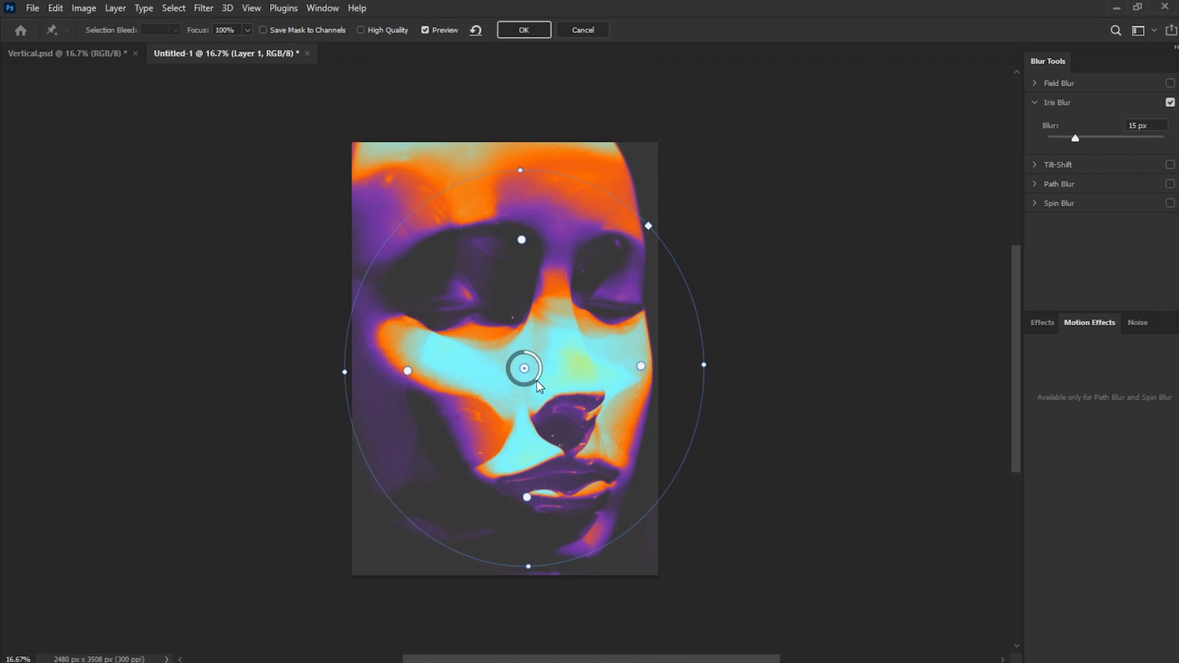
drag(536, 385, 525, 369)
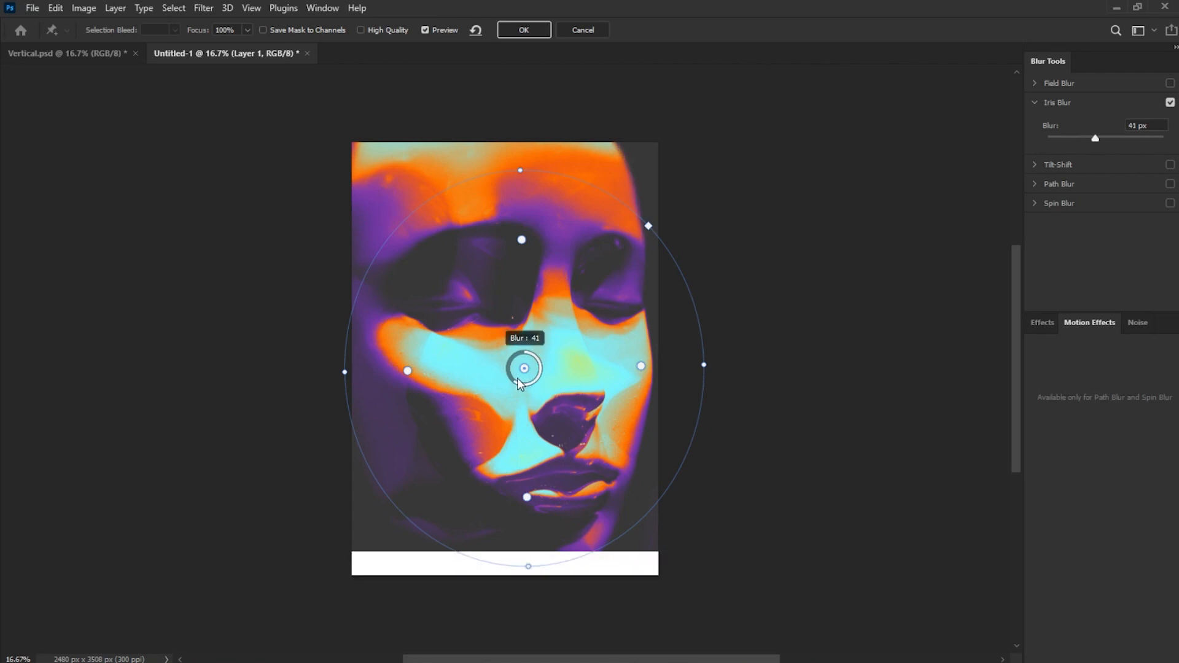
mouse_move(575, 404)
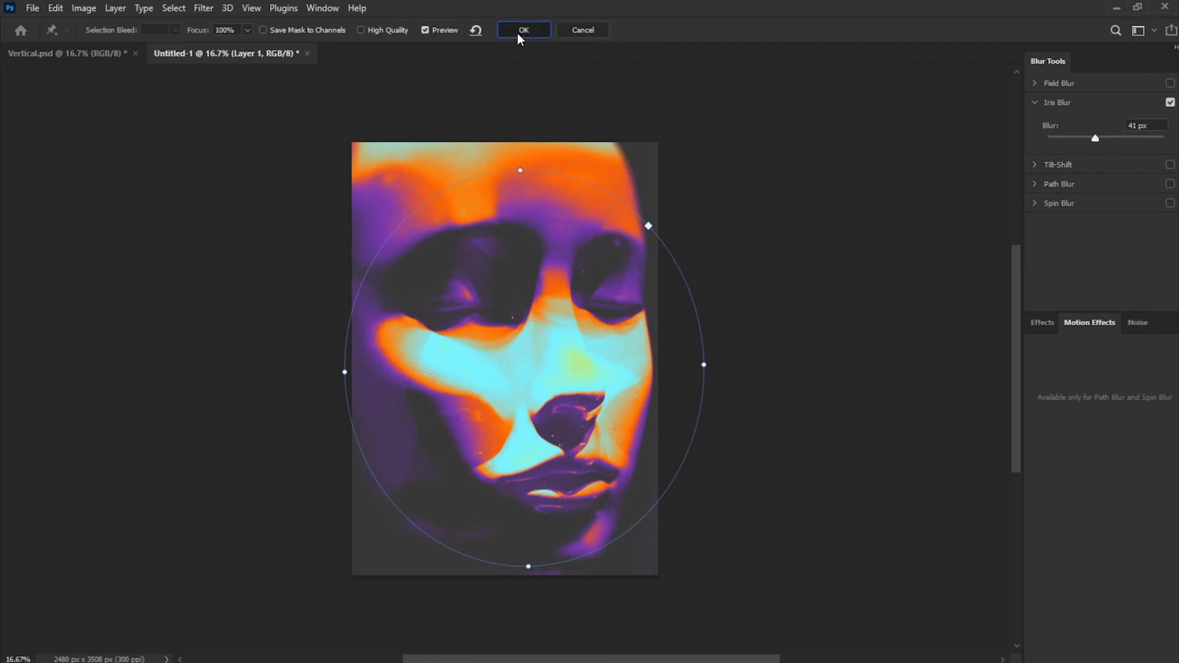
click(523, 30)
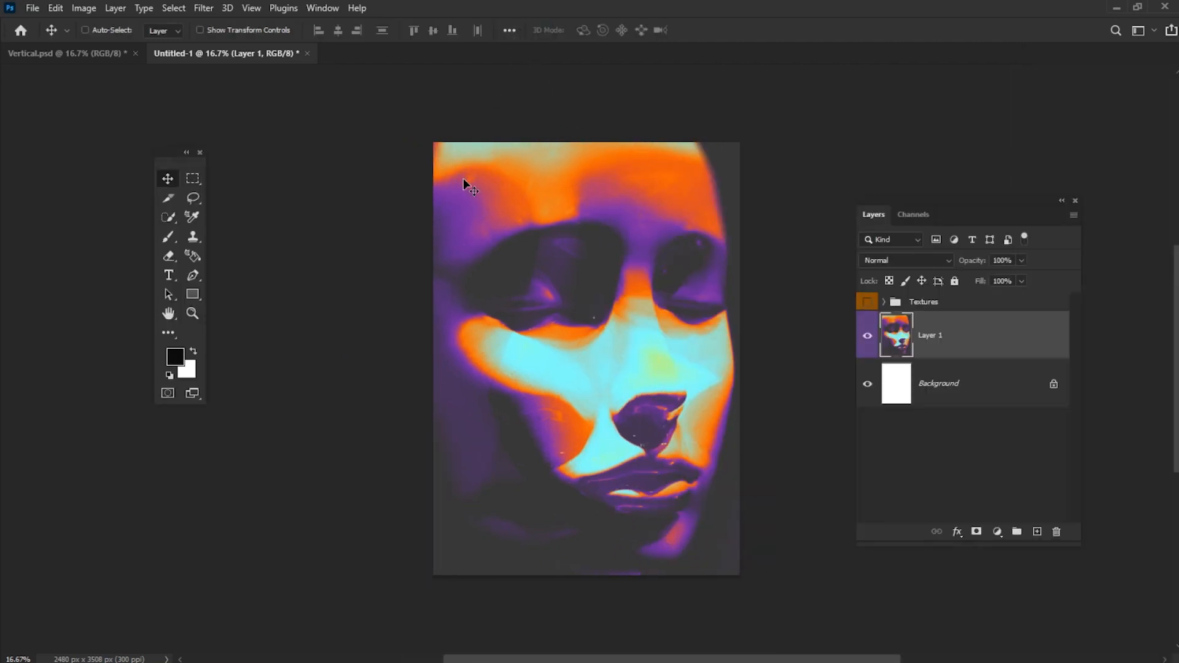
Start a New Guide Layout with 150 px margins on all four sides.
click(250, 9)
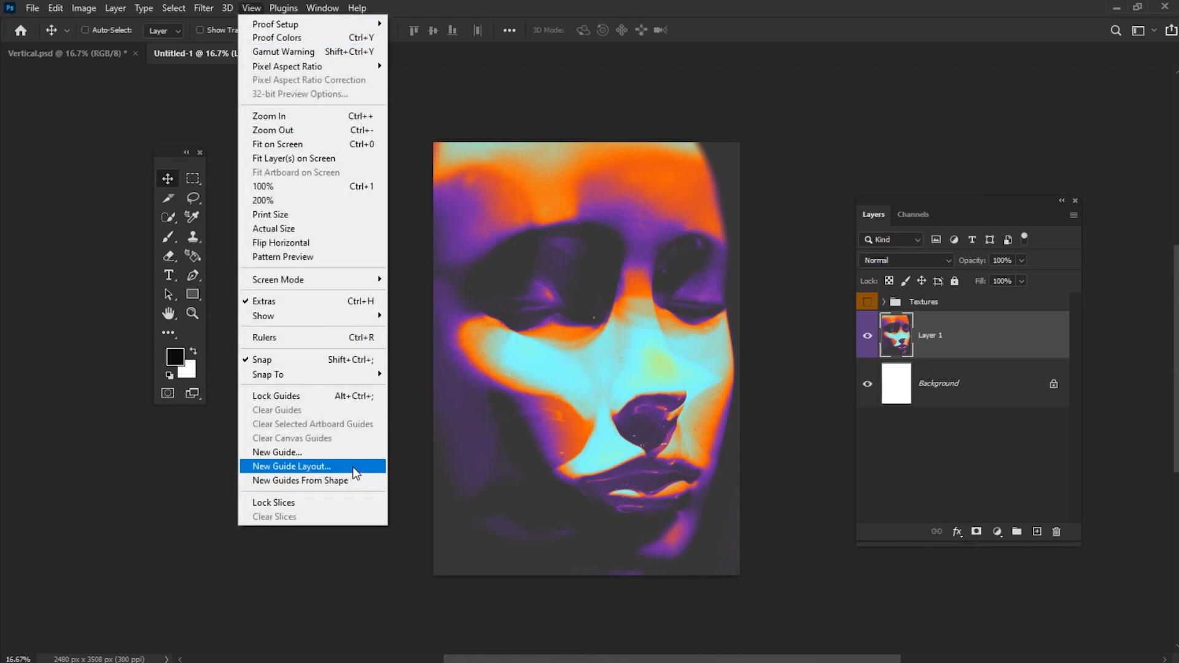
click(293, 467)
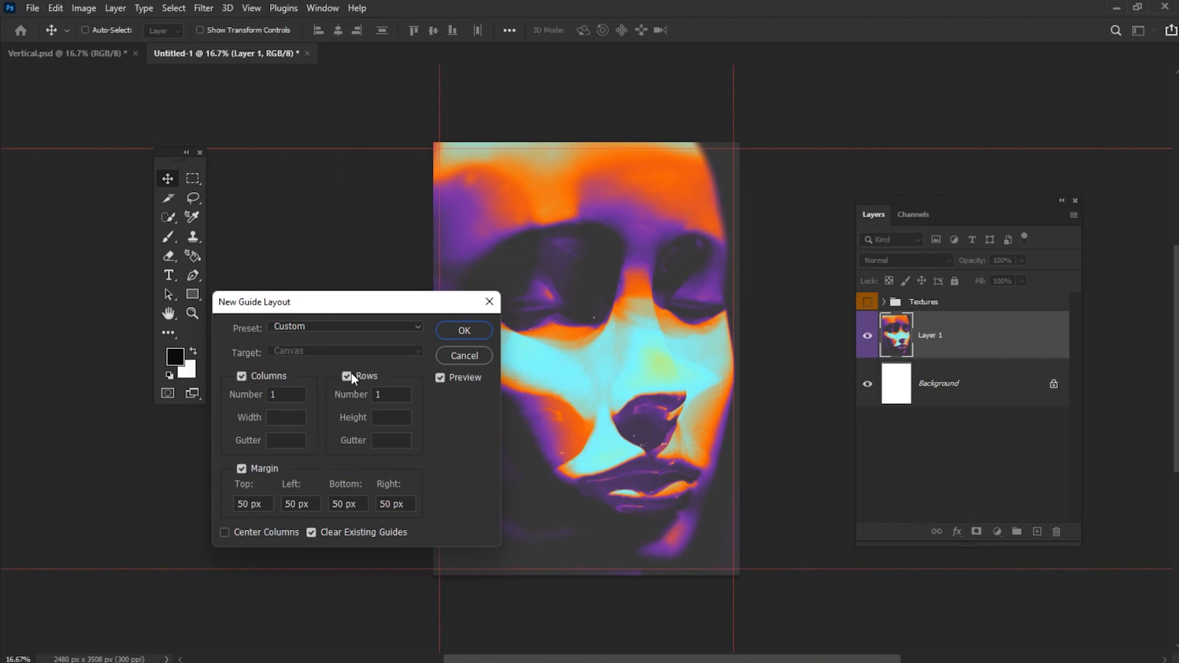
mouse_move(360, 418)
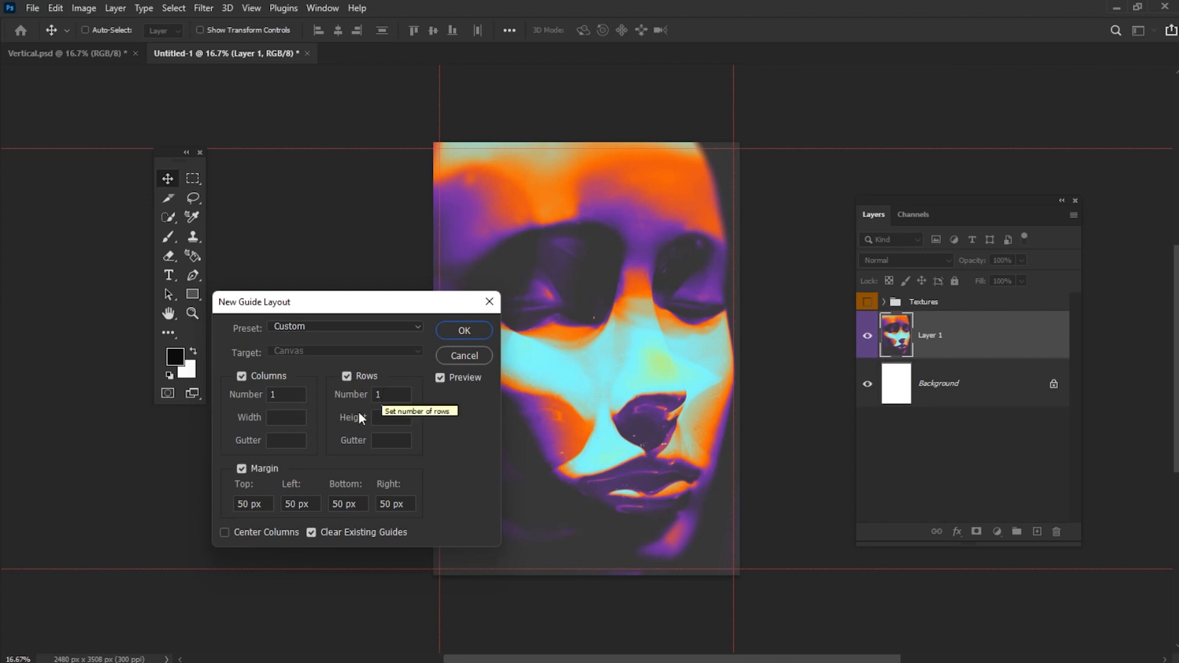
click(249, 504)
text(150)
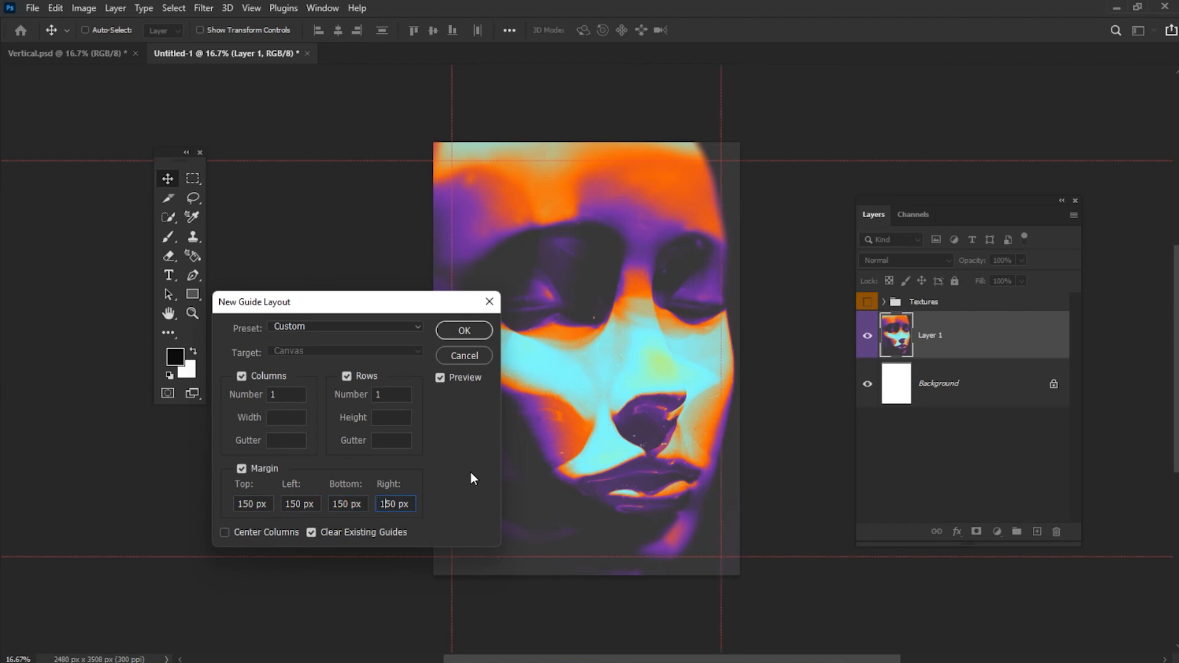
Confirm the guides, then set a large white Anton 'HOUSE' title at top left.
click(463, 331)
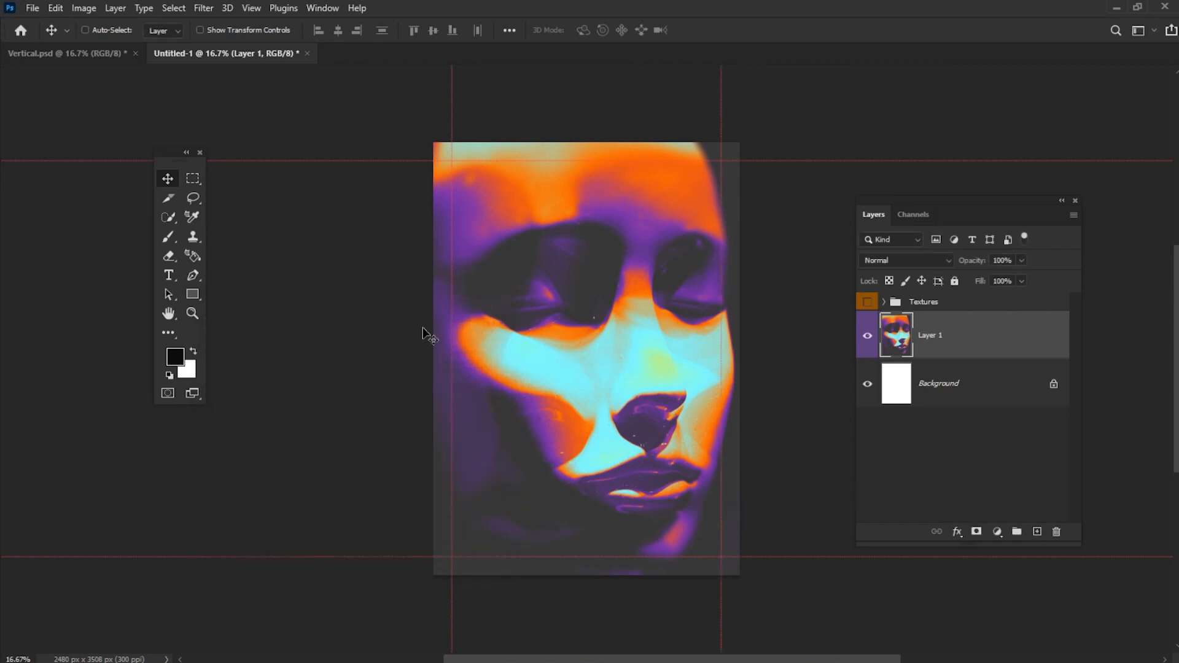
click(168, 275)
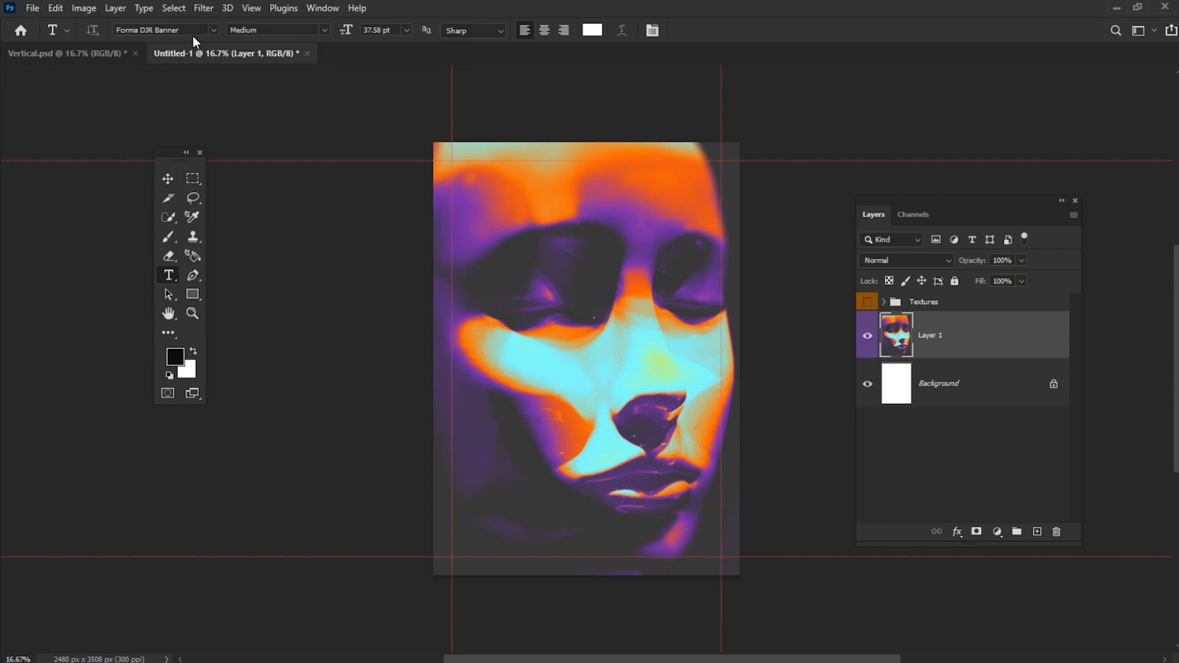
text(anton)
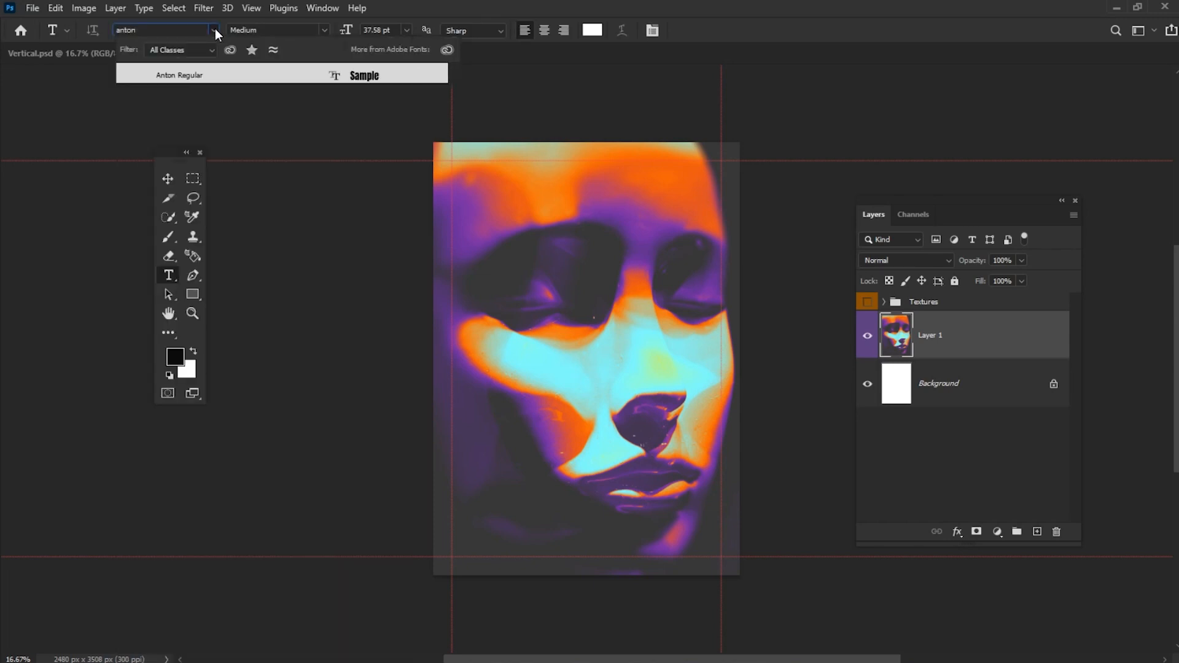
click(179, 75)
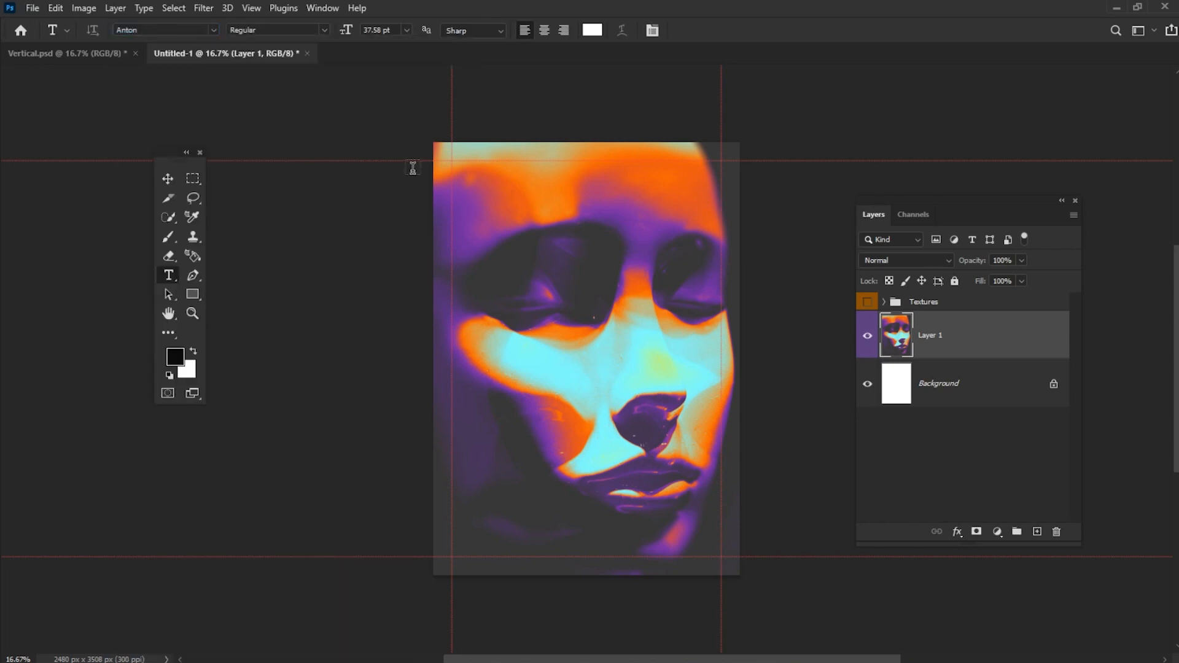
text(LOREM IPSUM)
text(168)
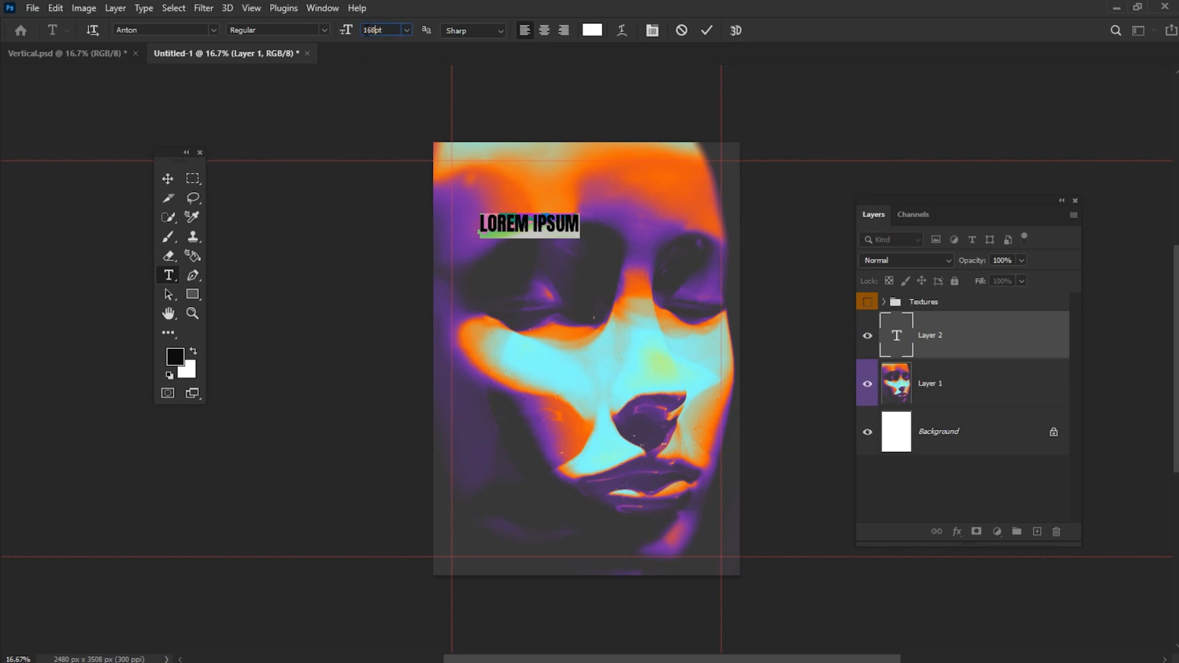
text(HOUSE)
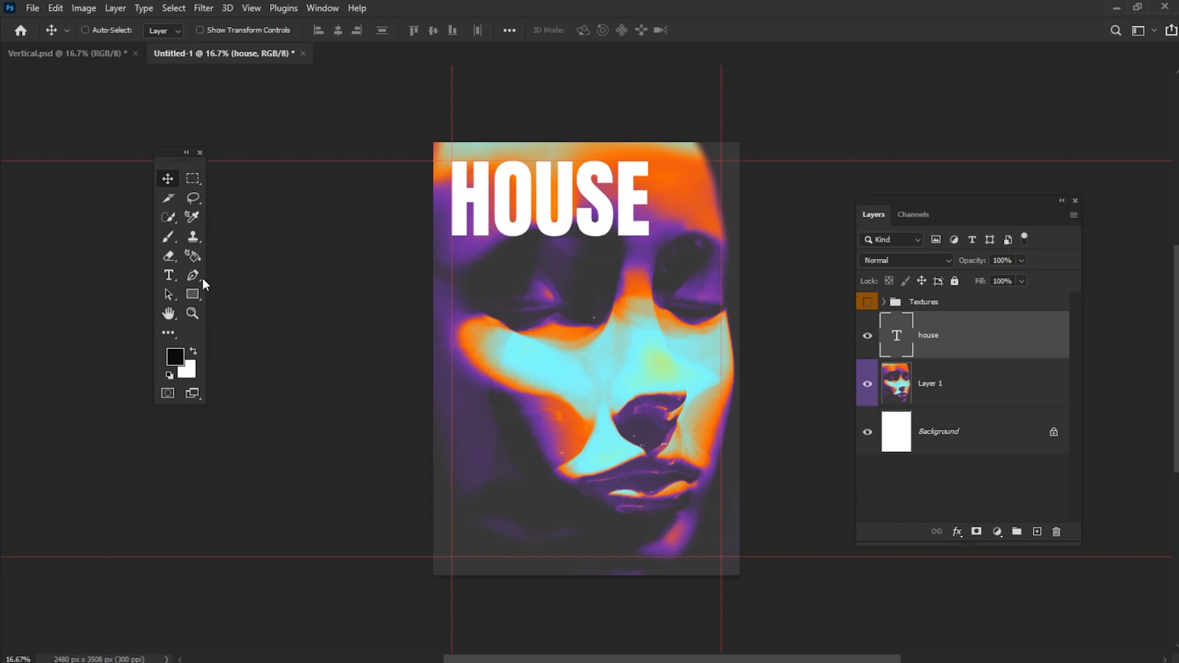
Add a 48 pt white '20/11' date and move it to the top-right guide beside HOUSE.
click(168, 275)
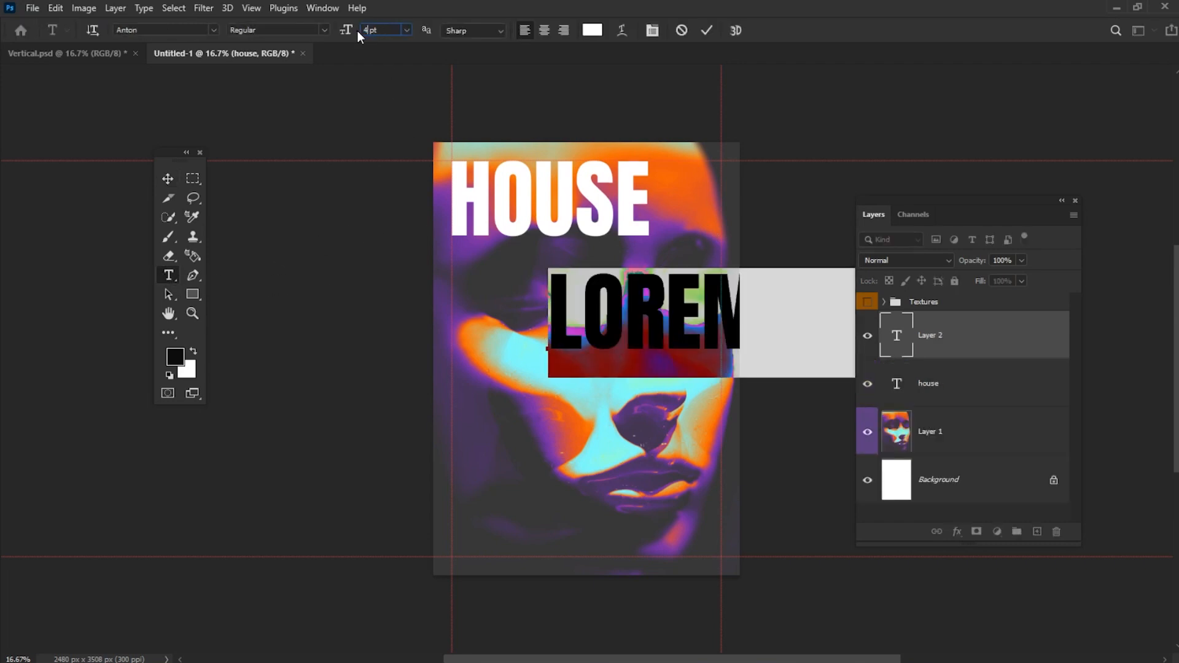
text(48)
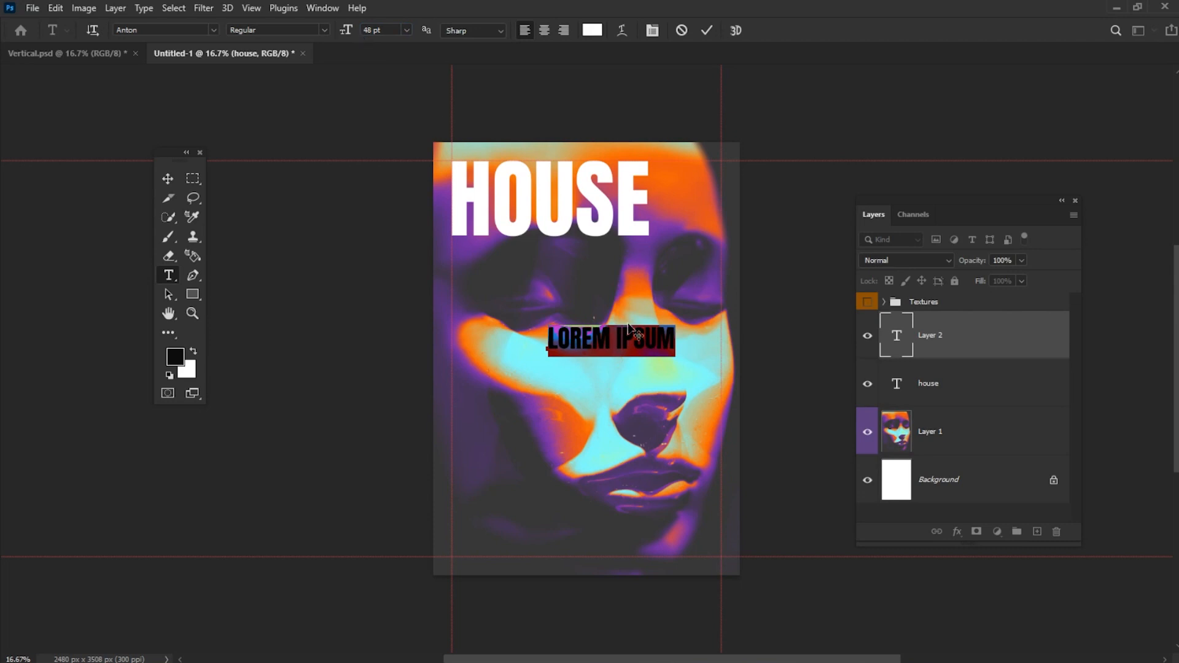
text(20/11)
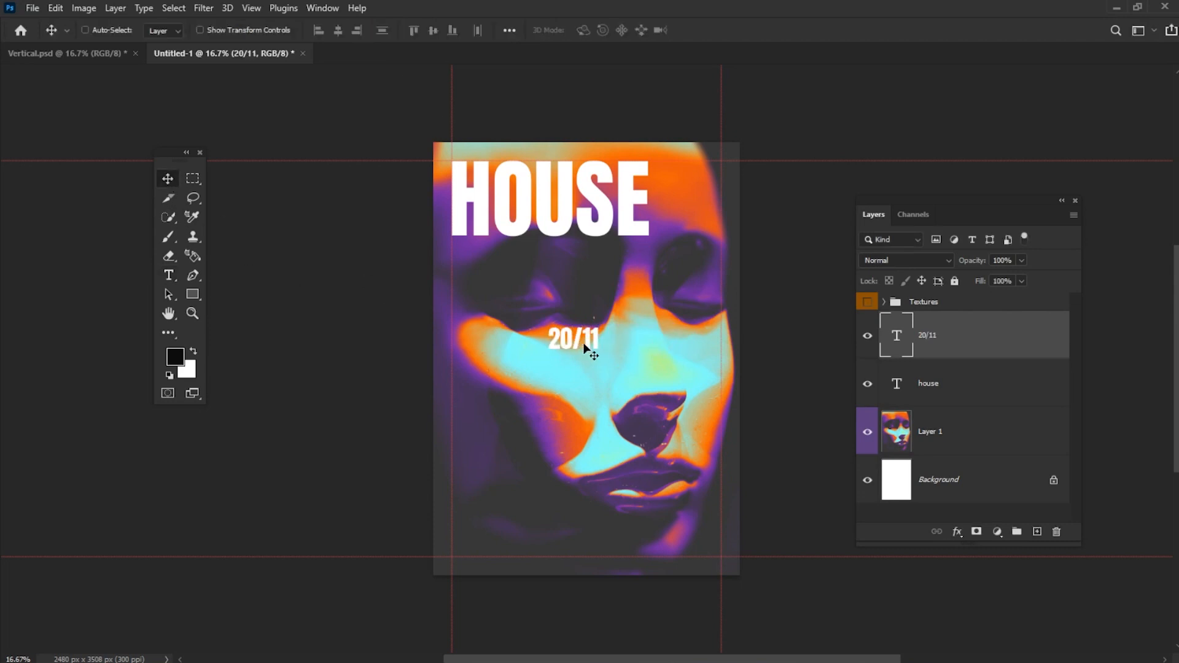
drag(575, 339, 696, 172)
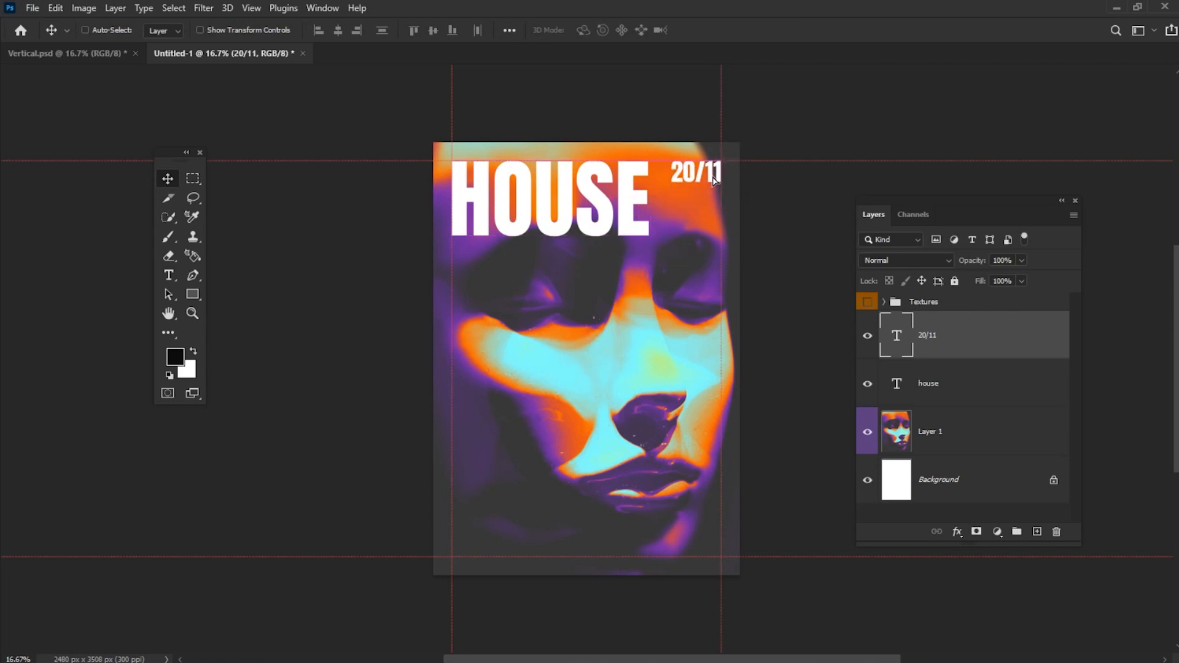
mouse_move(187, 265)
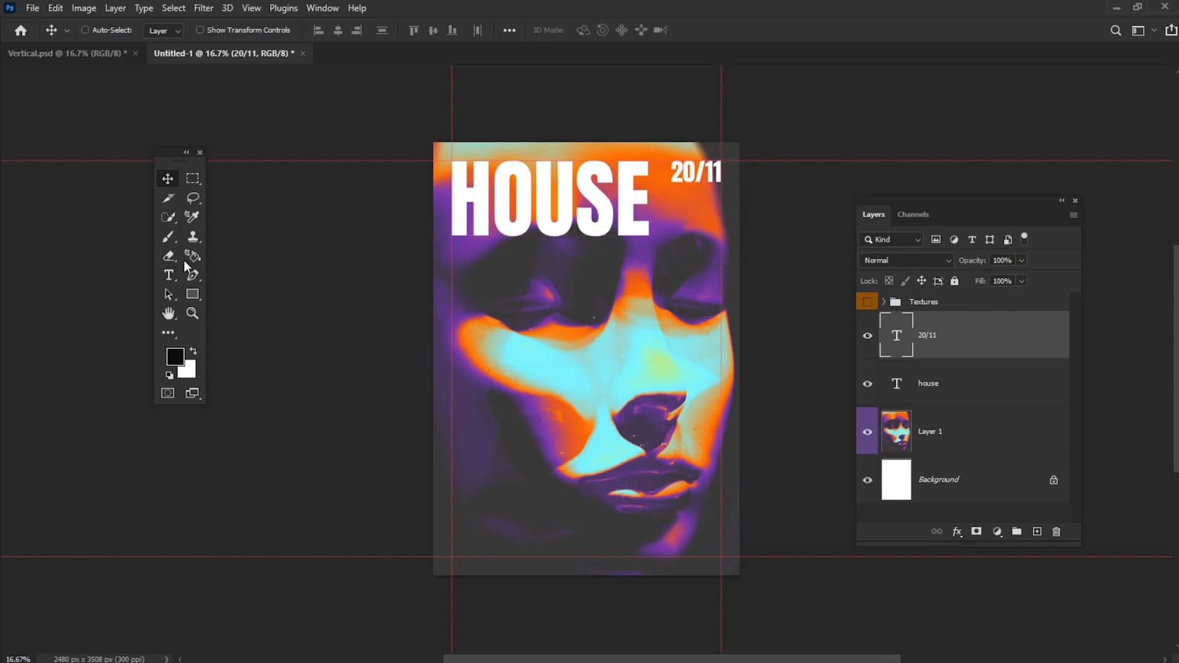
Add white BUDDHA BAR text and position it just beneath HOUSE, aligned to its left edge.
click(168, 274)
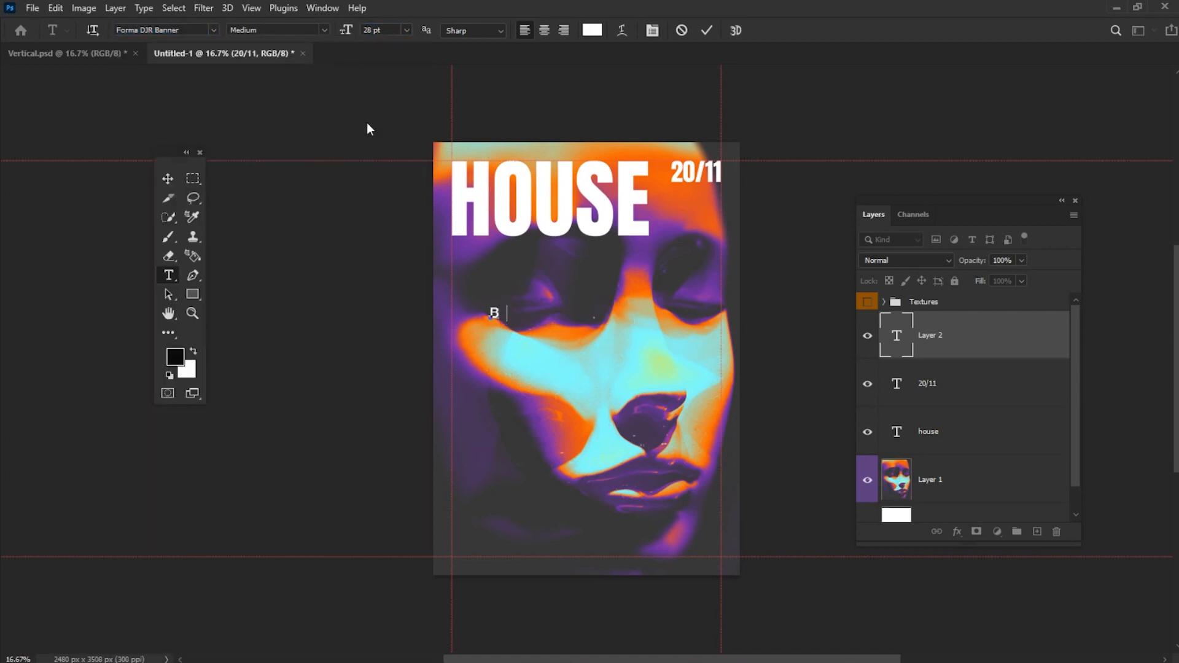
text(UDDHA BAR)
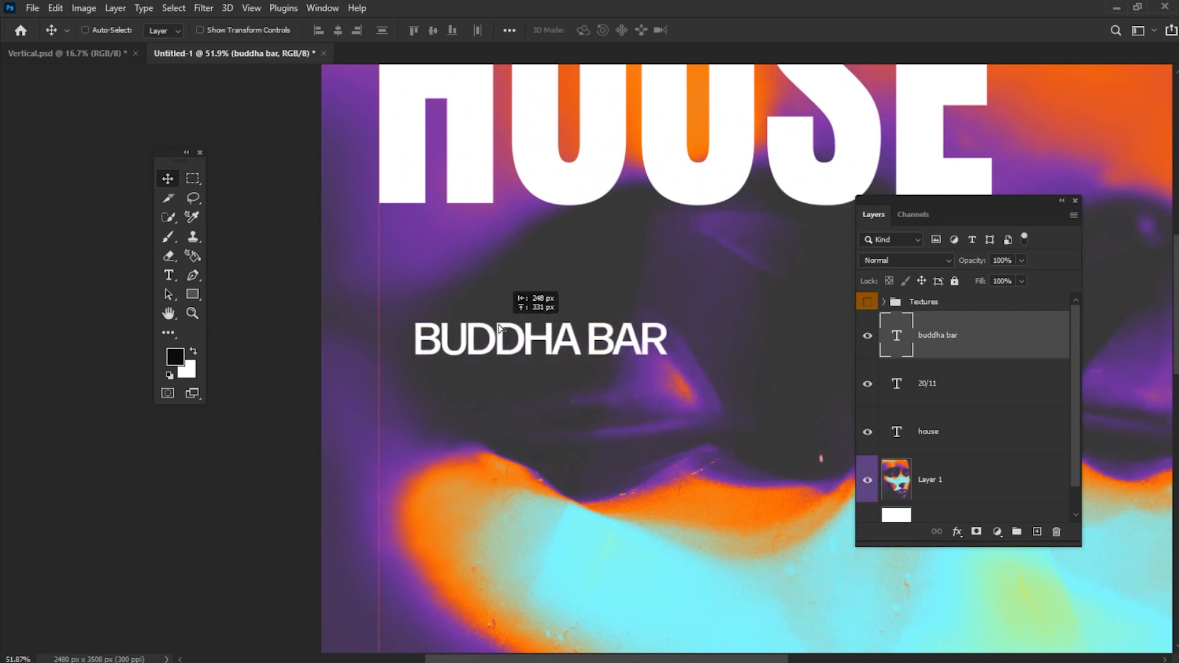
drag(539, 341, 540, 224)
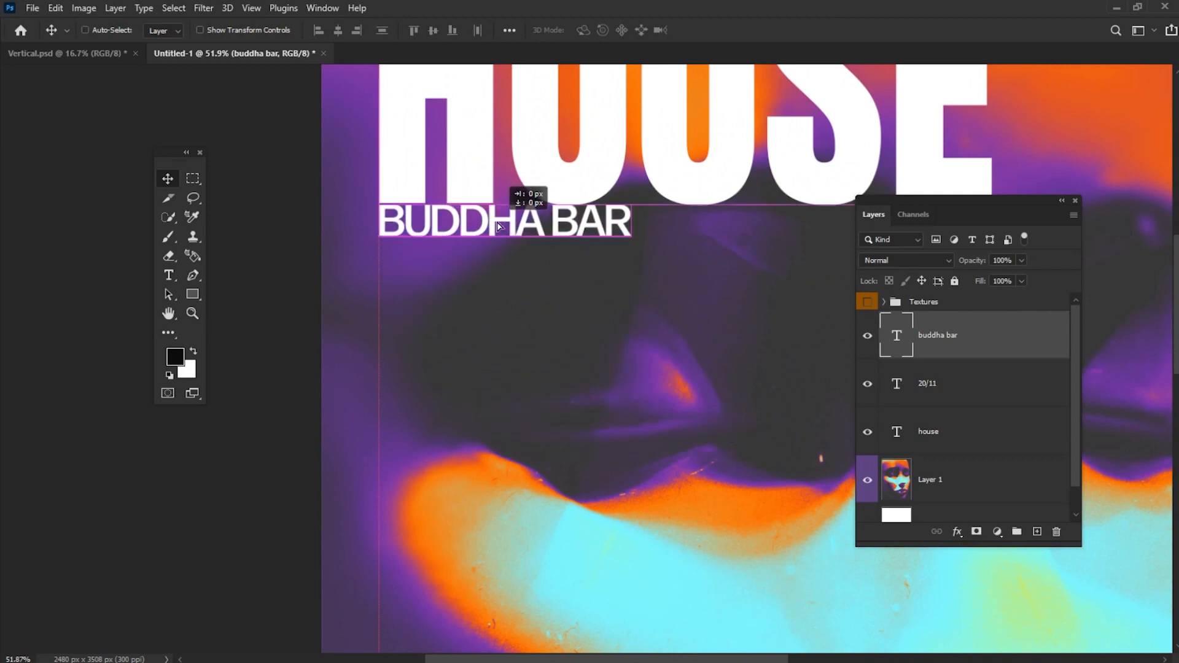
drag(503, 224, 504, 284)
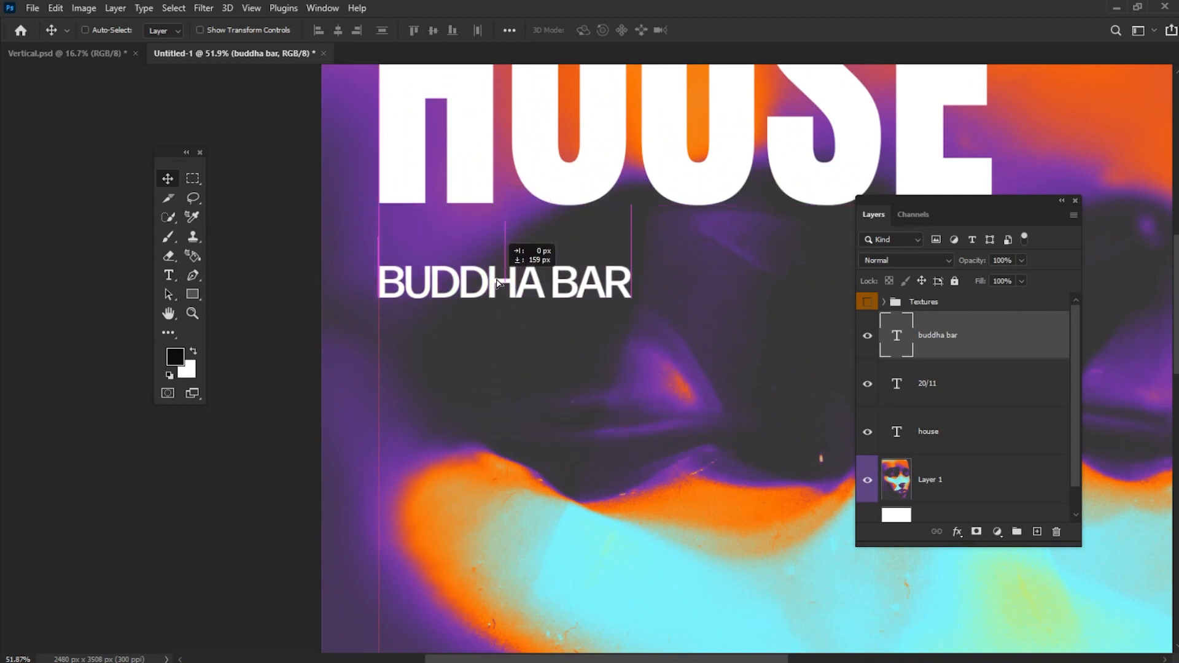
drag(504, 284, 504, 261)
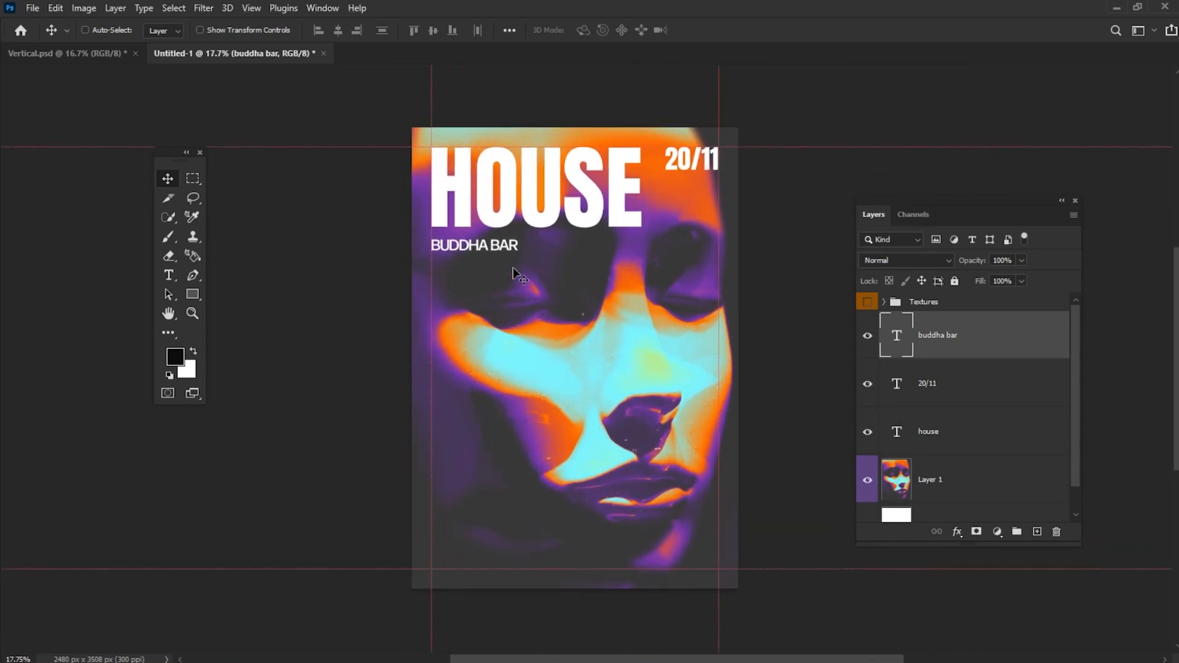
Add the three-line lineup DJ KESSY / LIQUID DRUMS / AND OTHER STARS and set its leading to 34 pt.
click(511, 401)
text(DJ SONIA - DJ VLA)
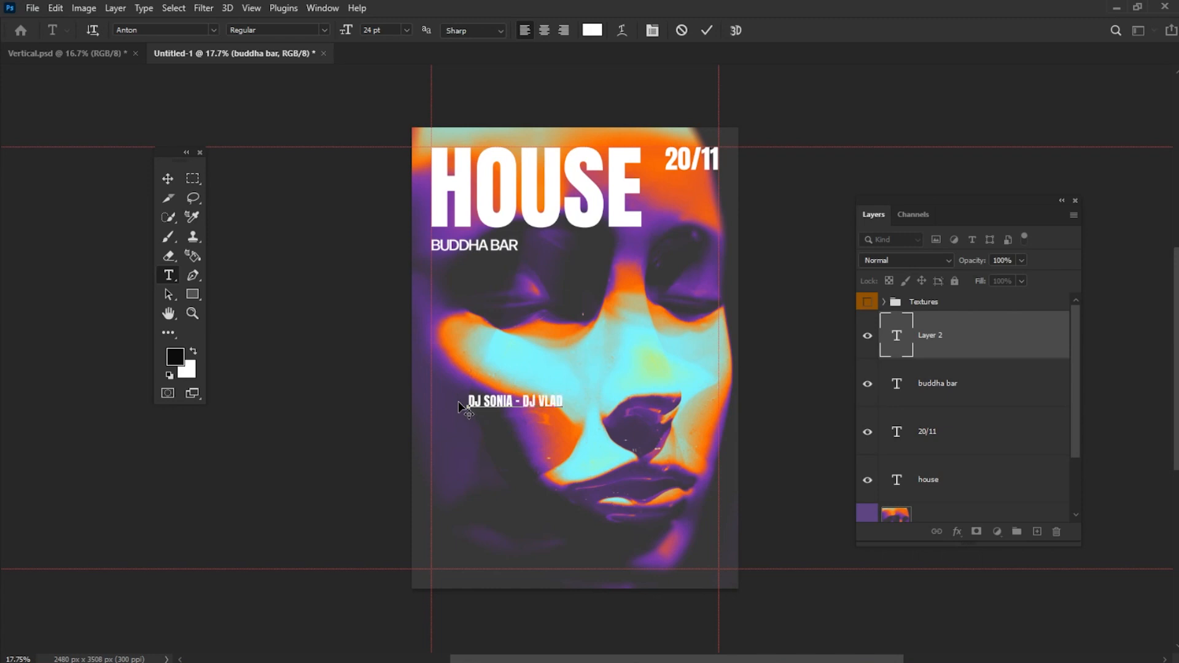
text(DJ KESSY - L)
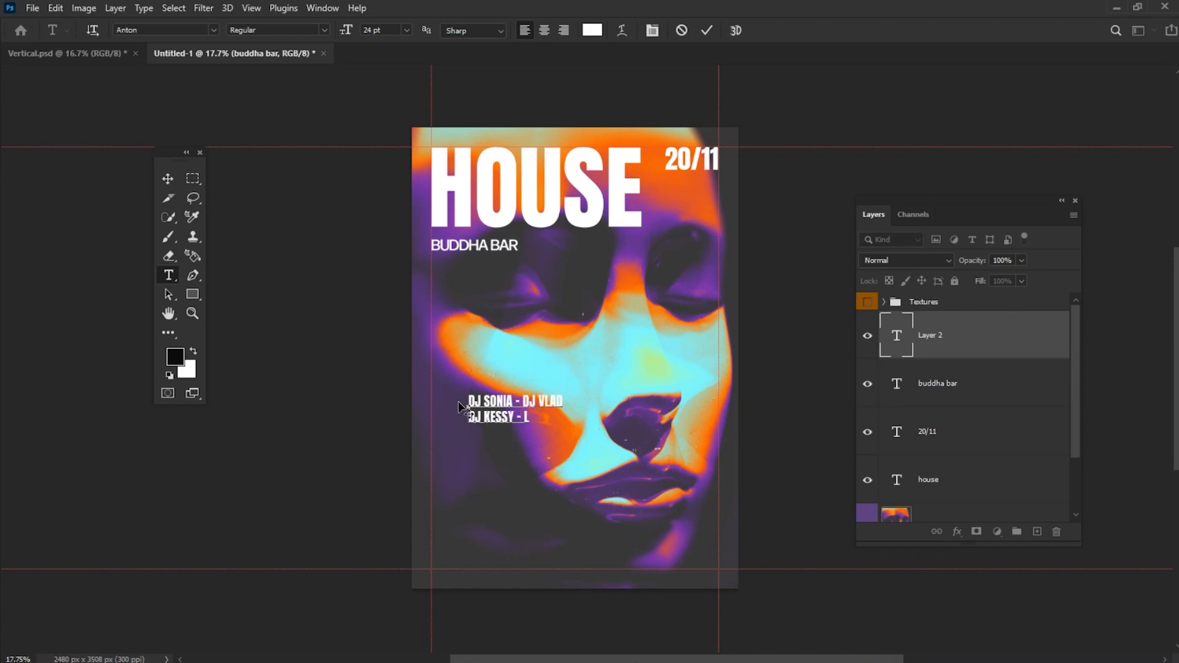
text(LIQUID DRUMS AND OT)
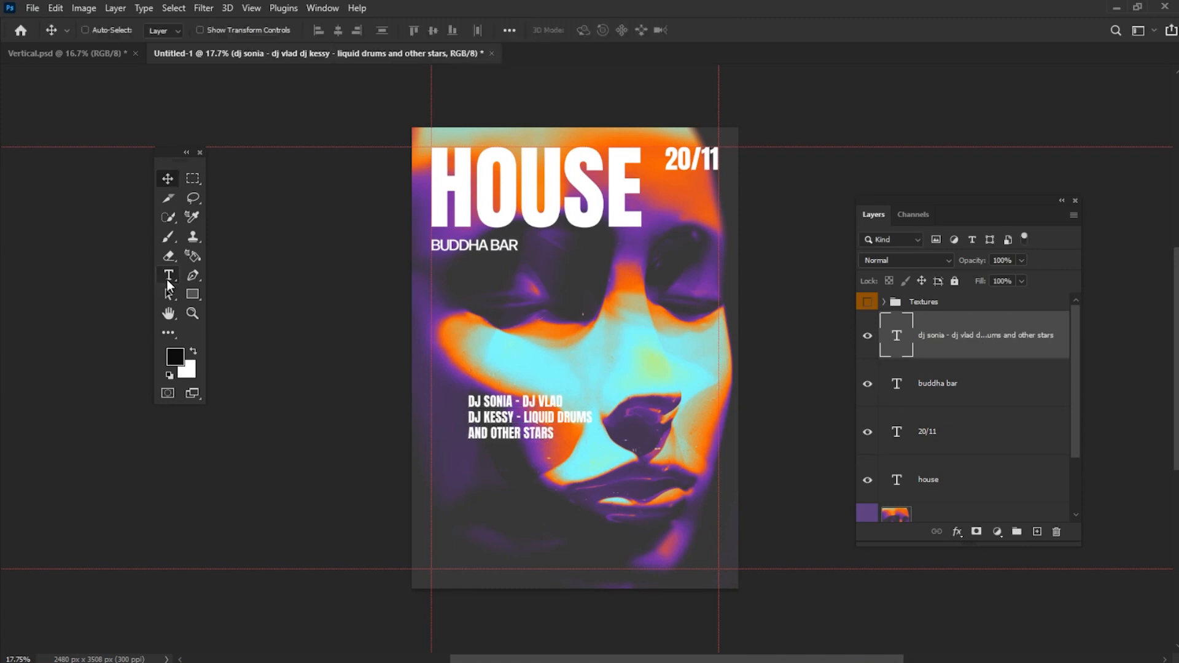
click(168, 276)
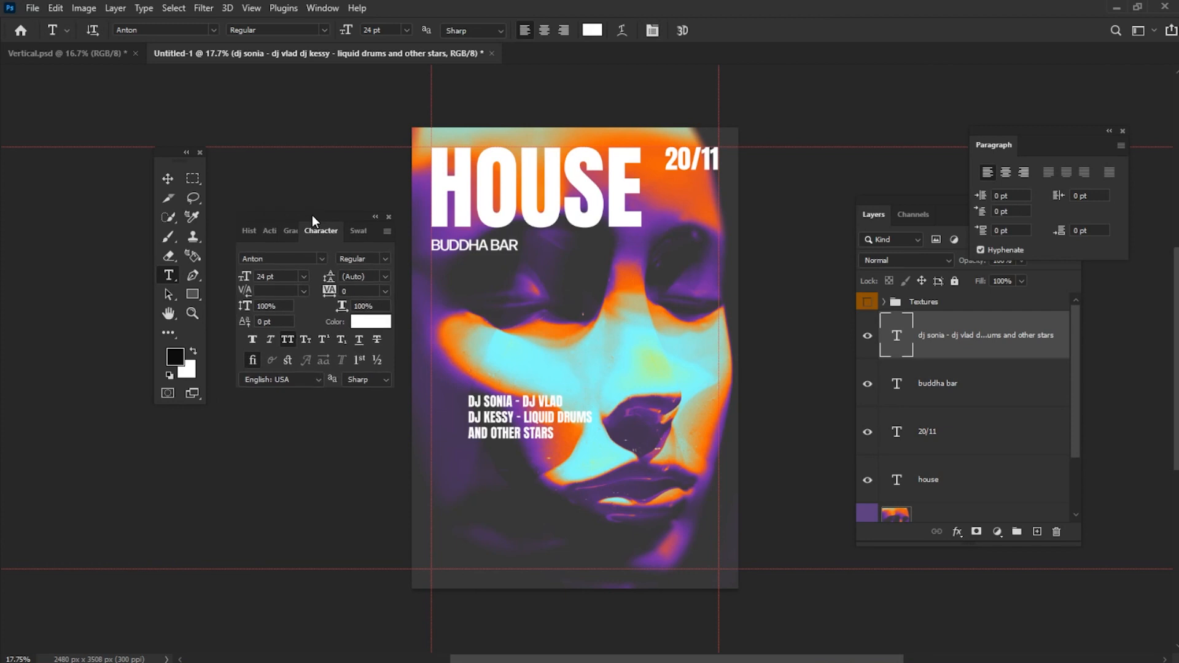
mouse_move(330, 276)
text(34)
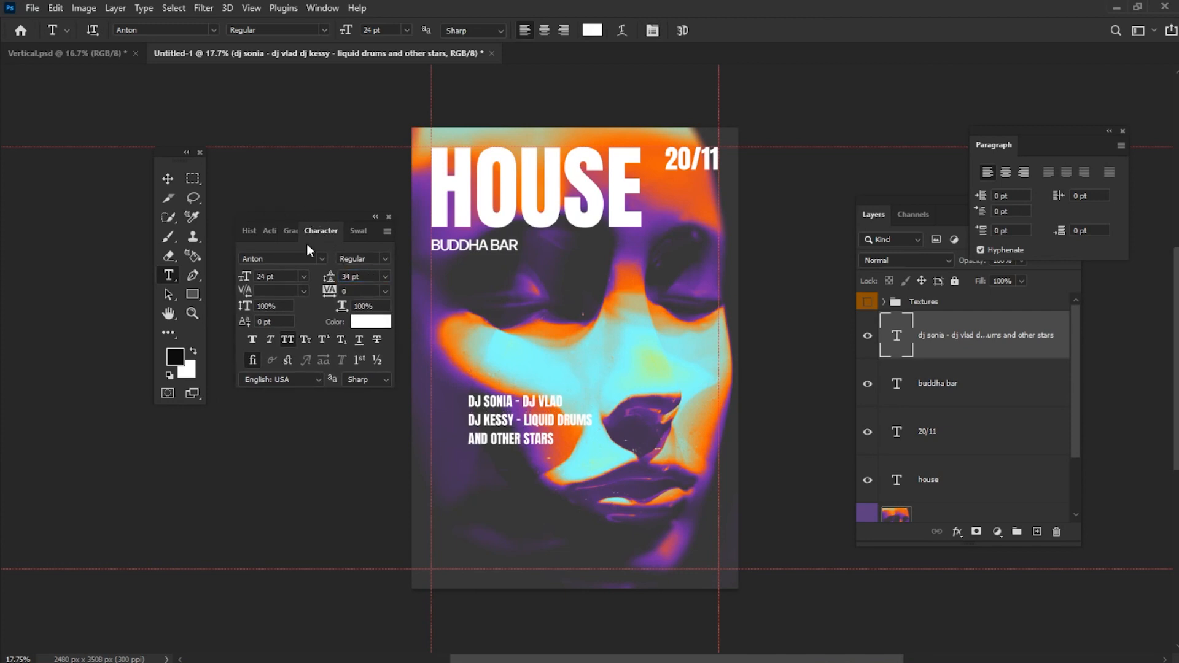
click(168, 178)
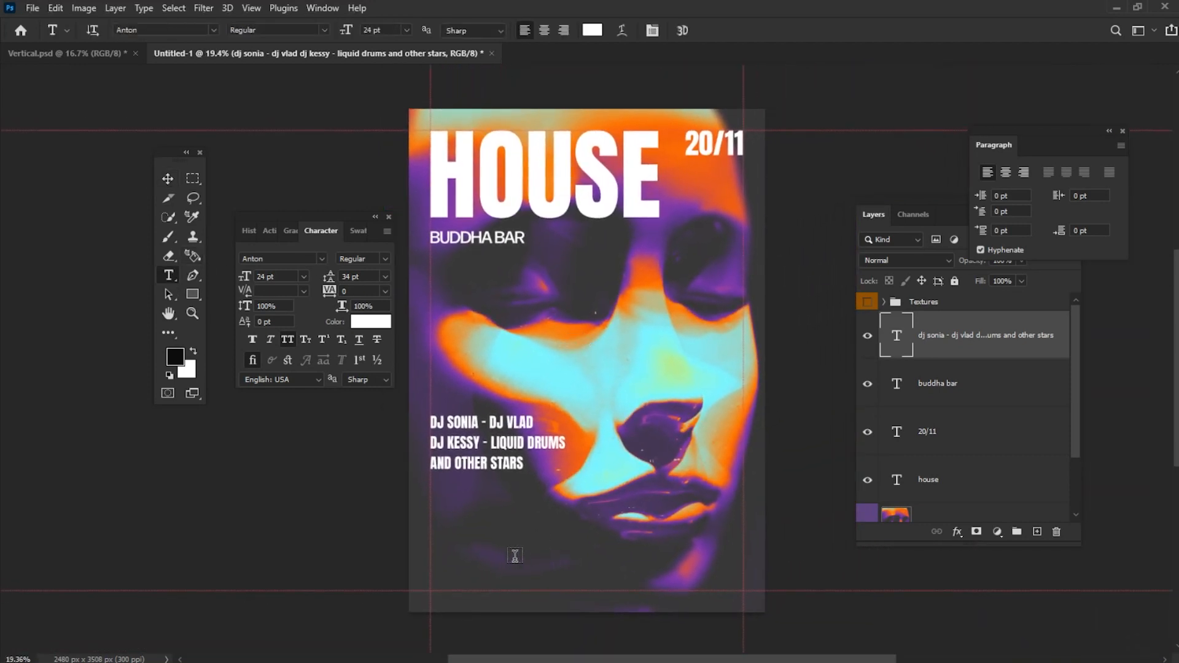
Add 8 PM at 72 pt and position it at the bottom left under the lineup.
click(546, 554)
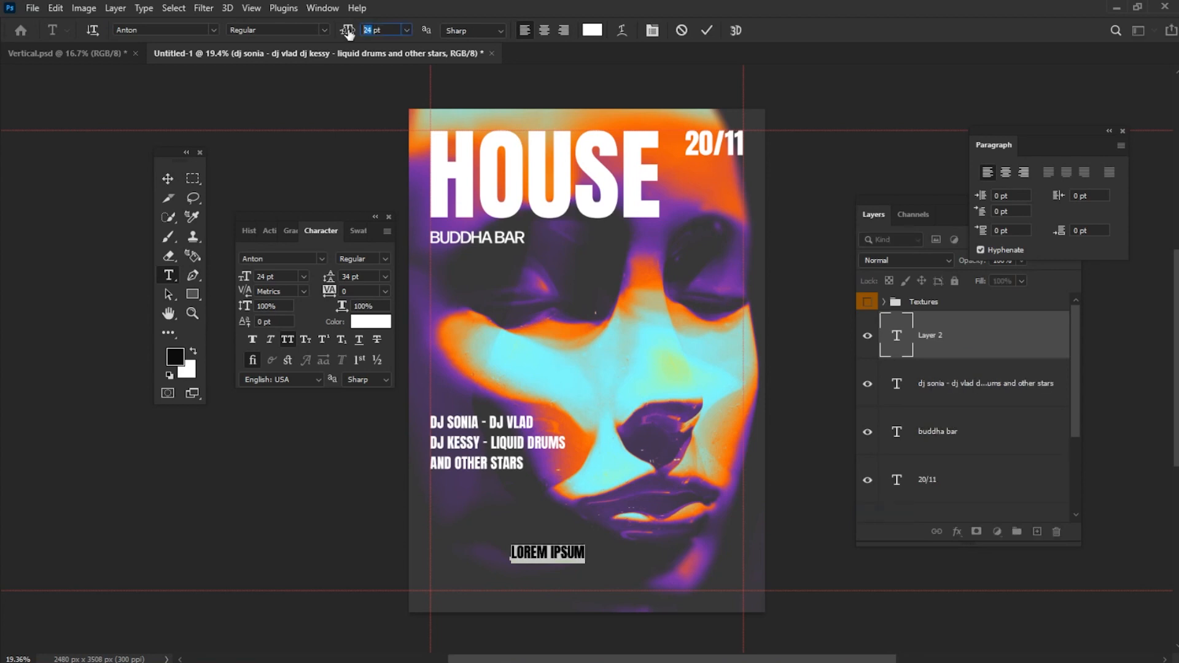
text(72 pt)
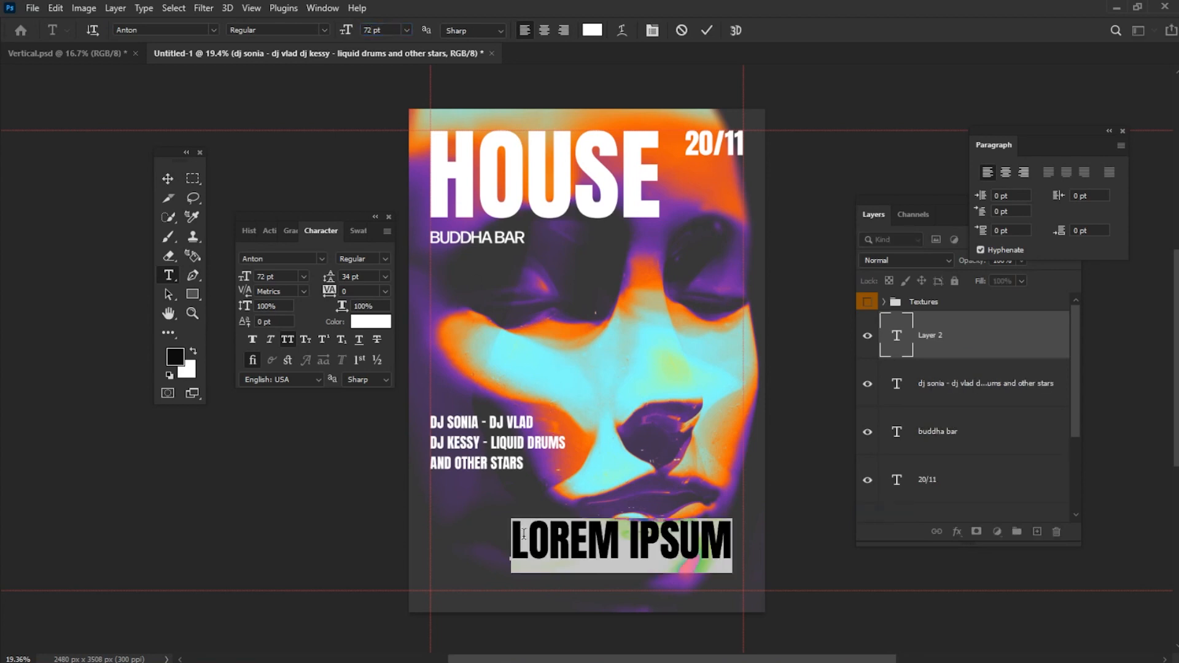
text(8)
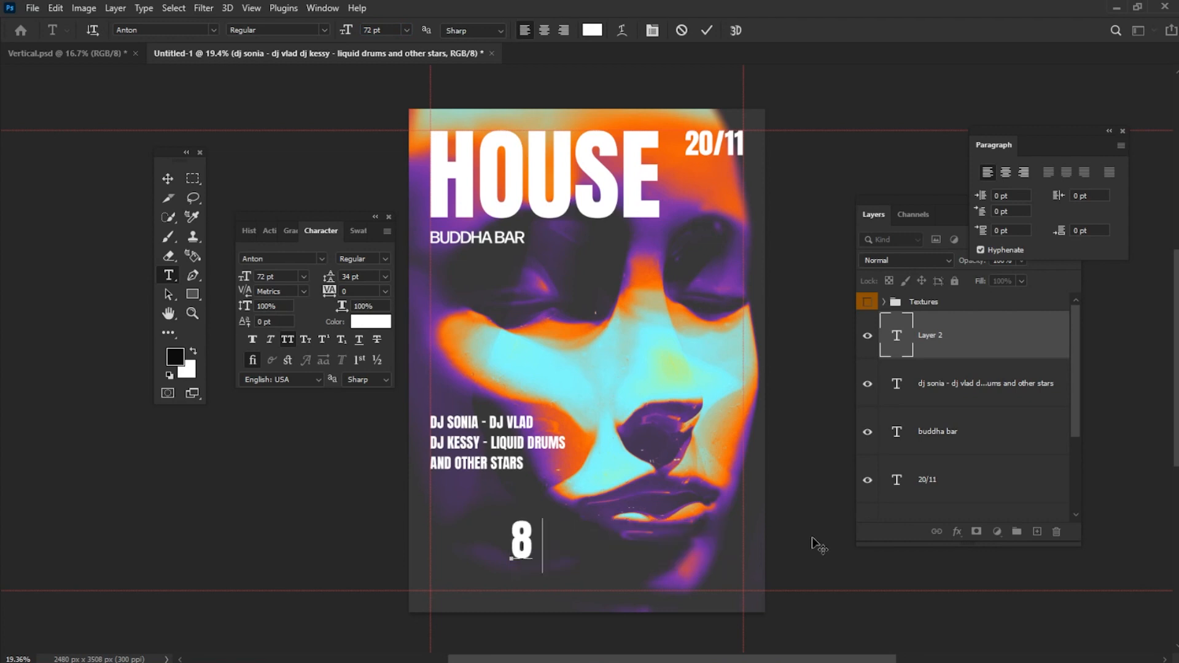
text(PM)
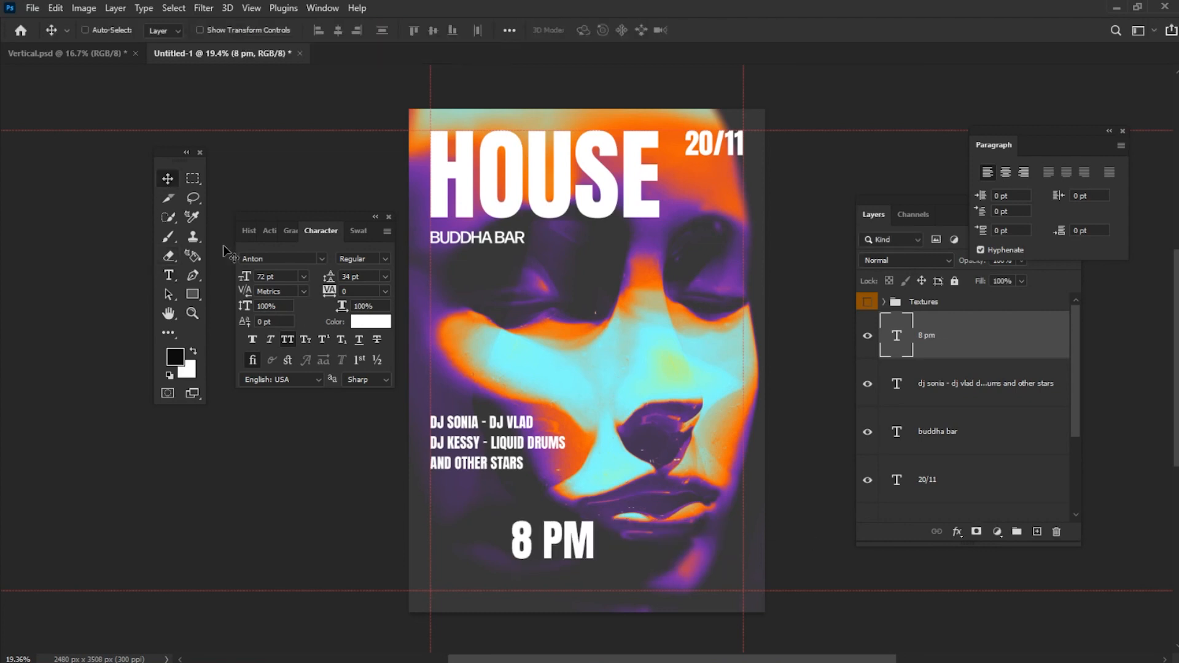
drag(552, 541, 471, 571)
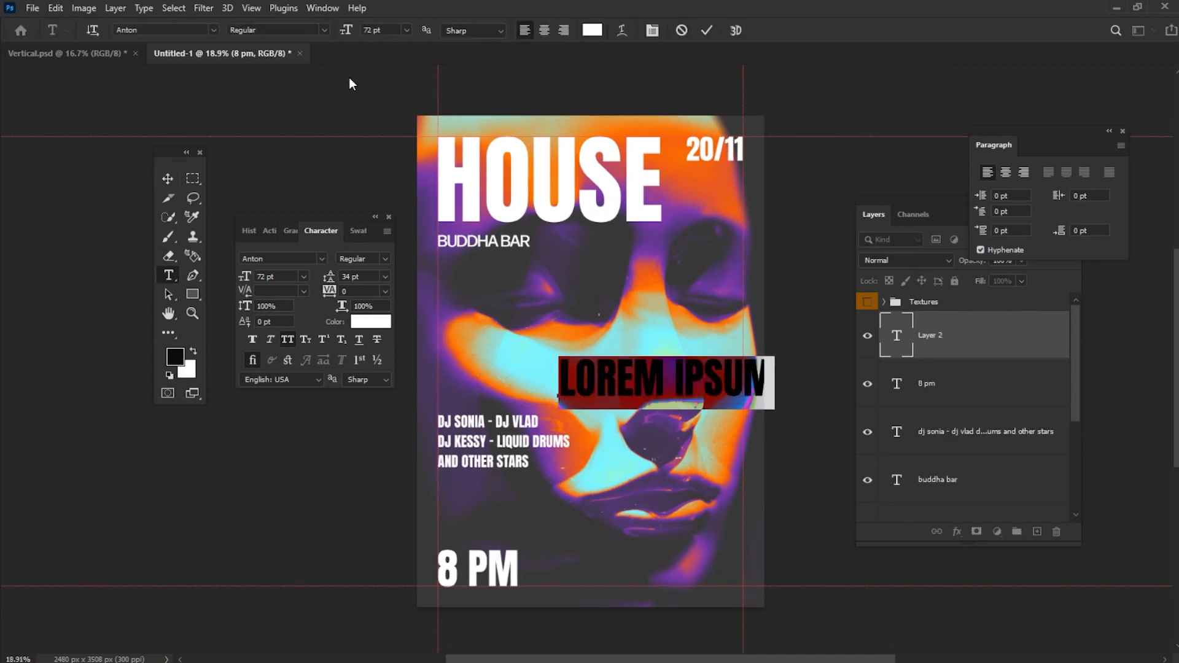
Add PIXELBUDDHA.NET at 24 pt and position it at the bottom right corner.
click(380, 30)
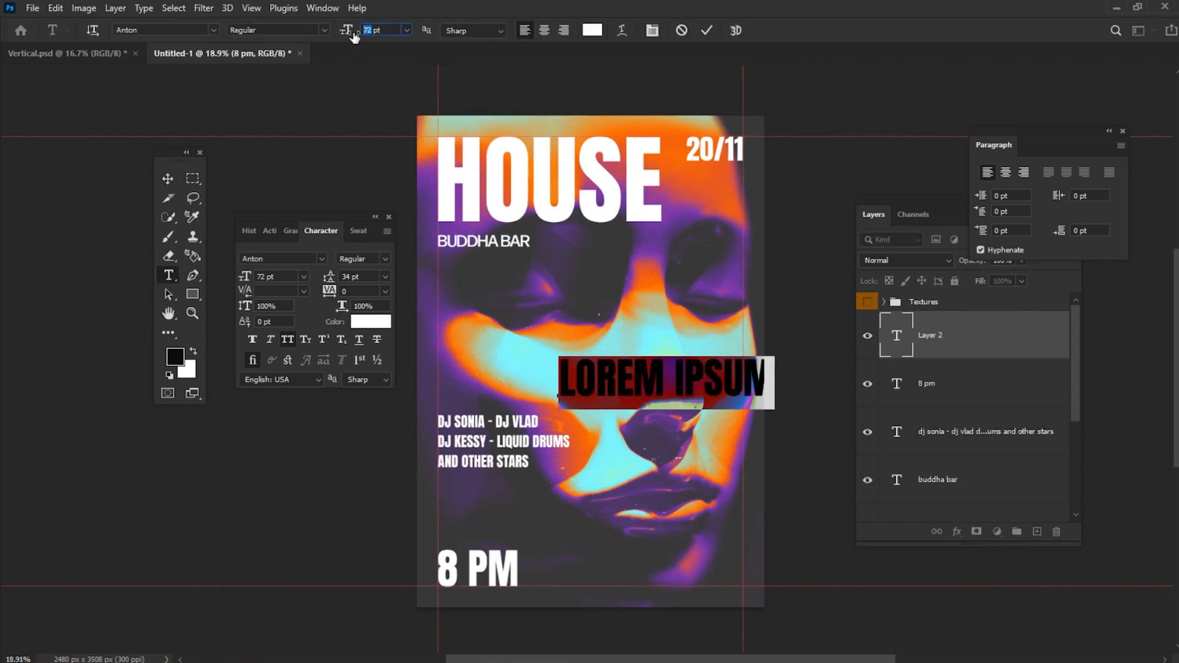
text(24)
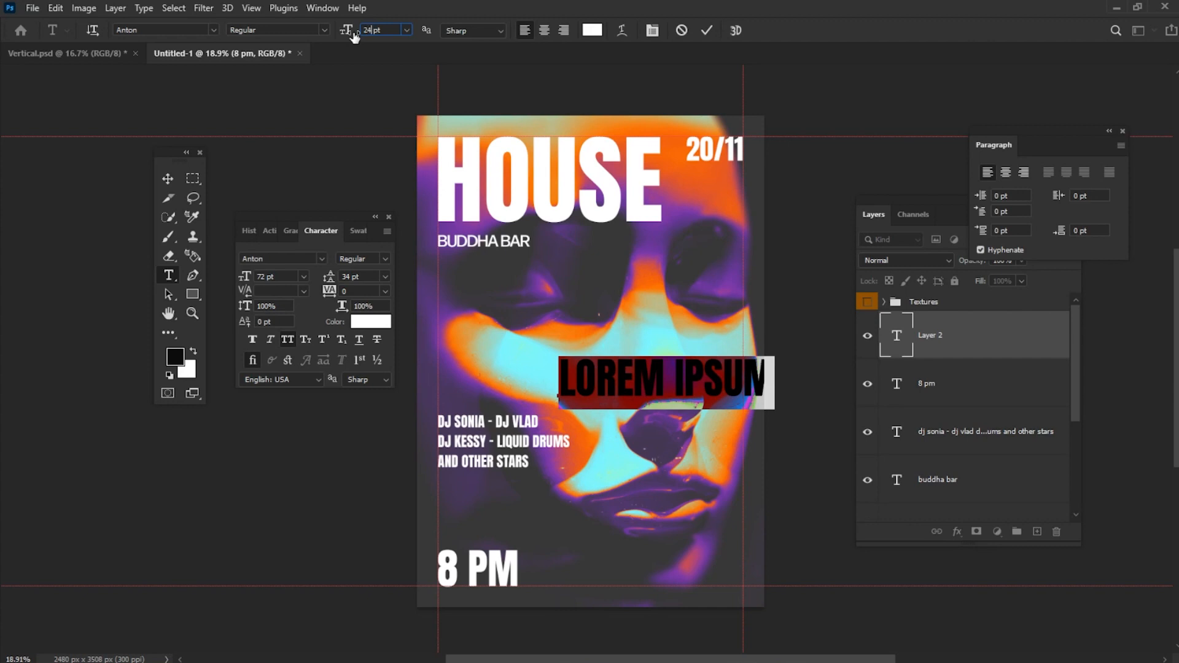
text(24)
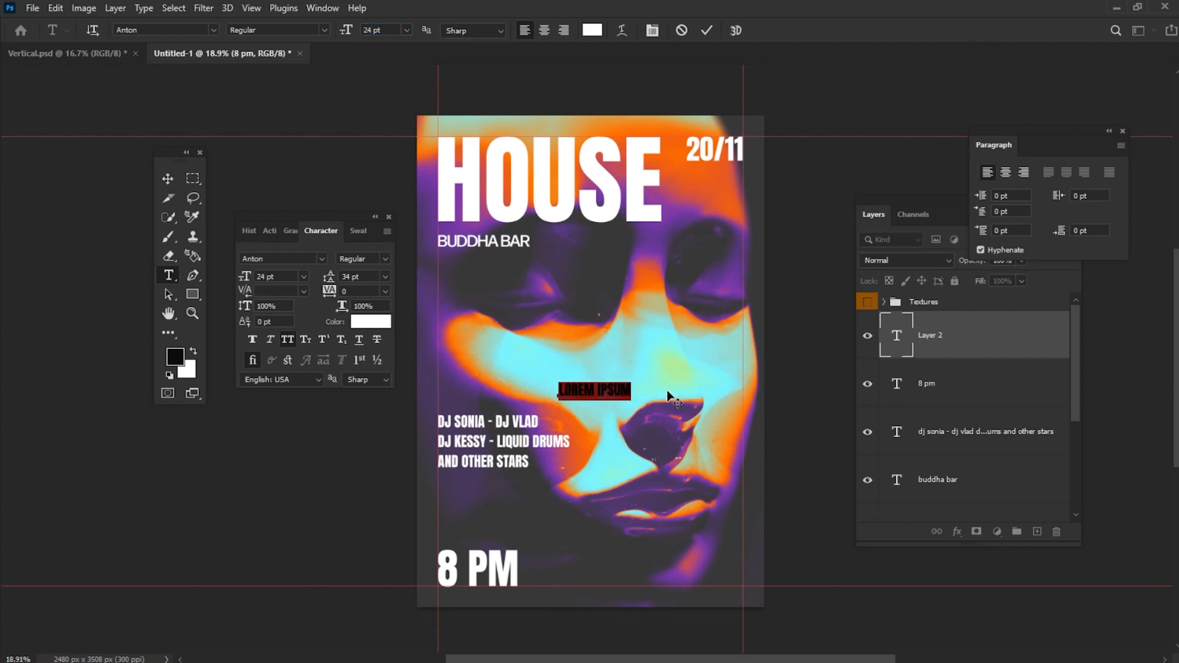
mouse_move(534, 387)
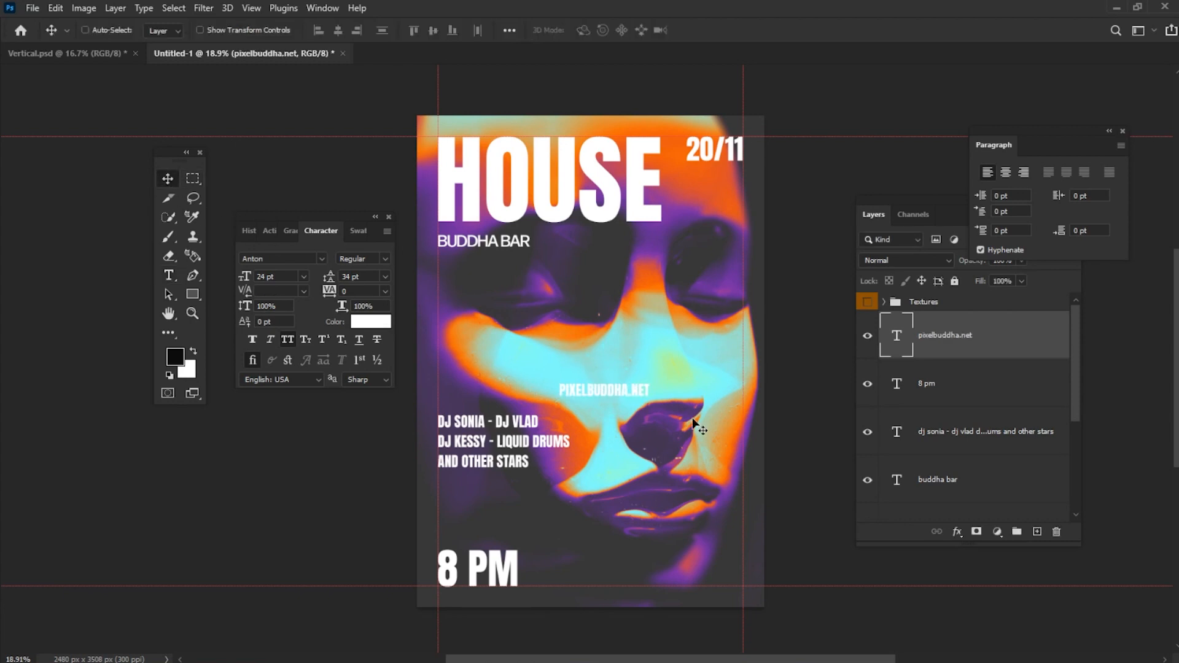
drag(605, 389, 698, 581)
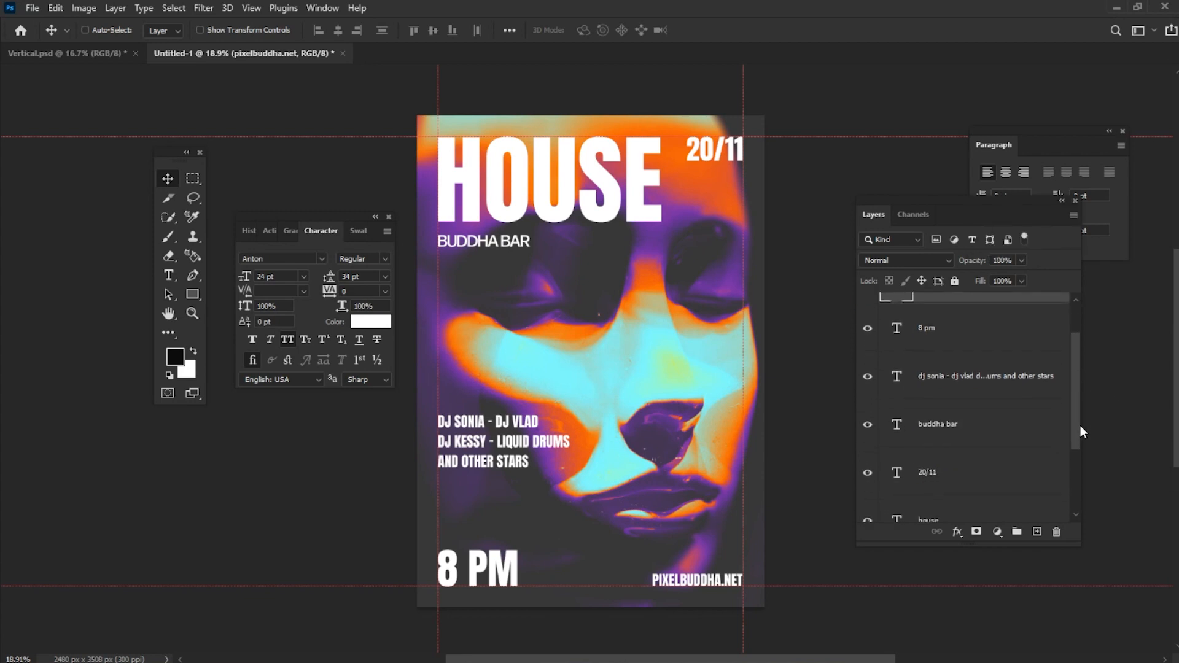
Set the website and HOUSE layers to Overlay blend mode and show the Textures group.
click(929, 466)
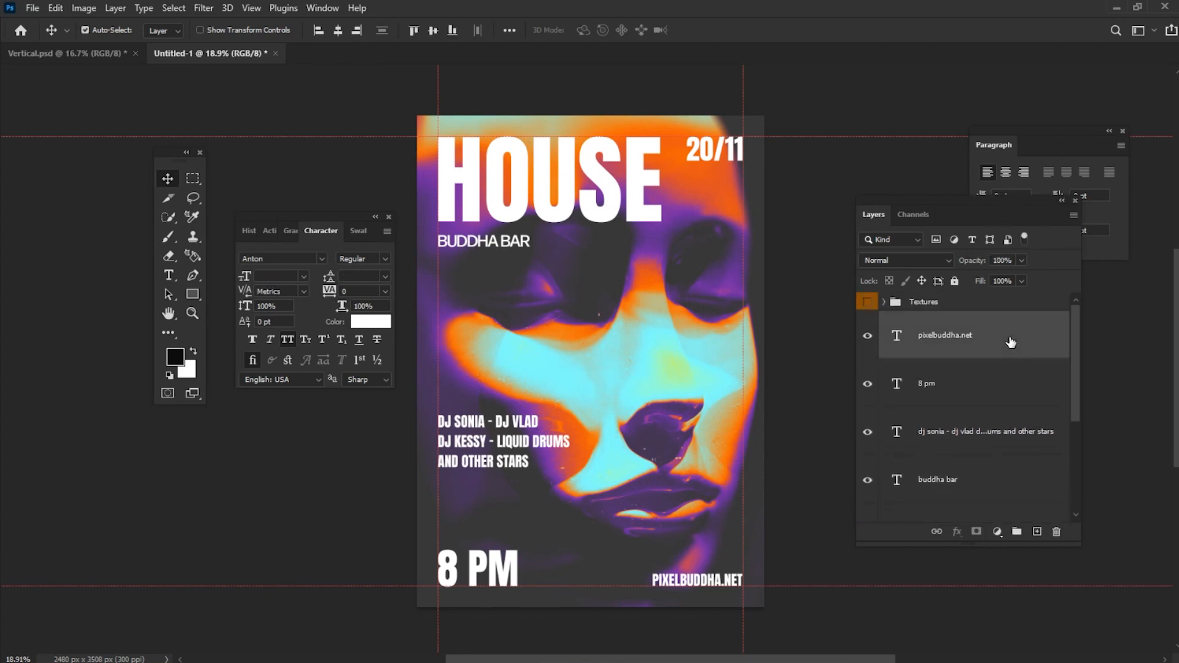
click(906, 260)
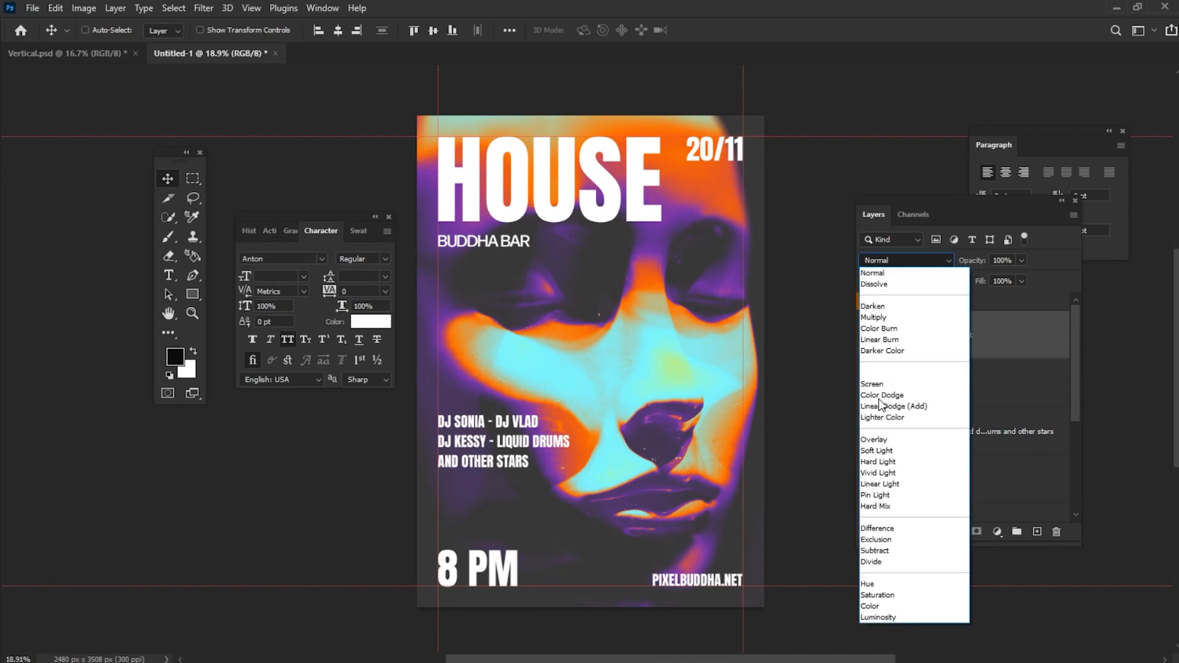
click(874, 440)
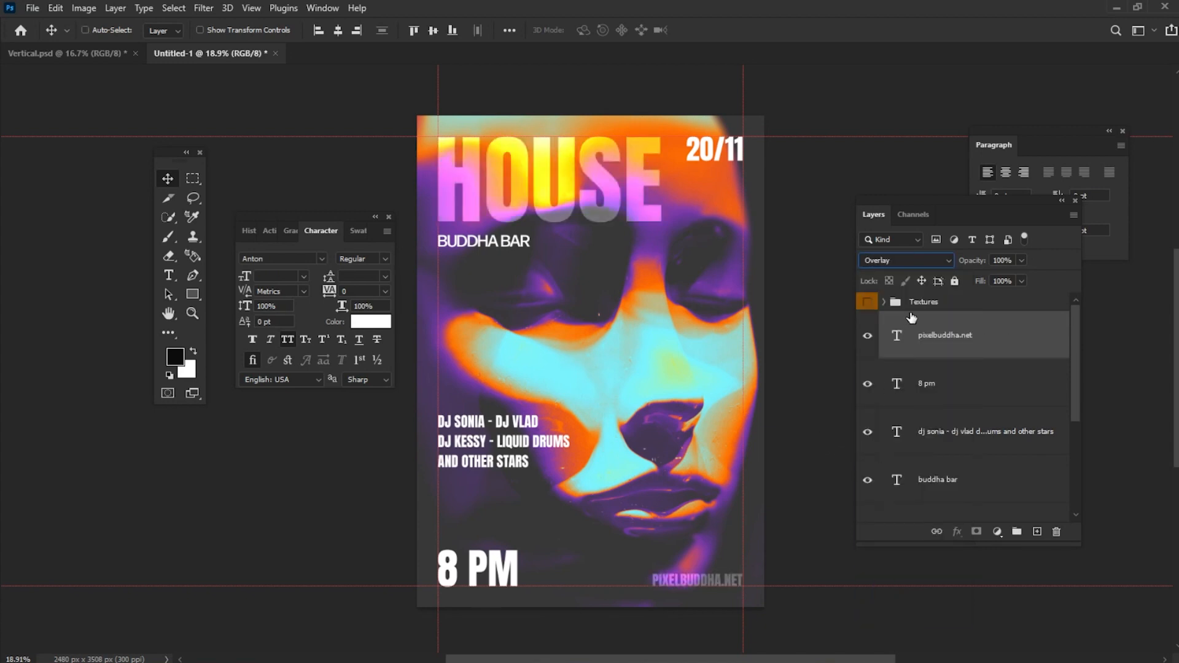
click(868, 304)
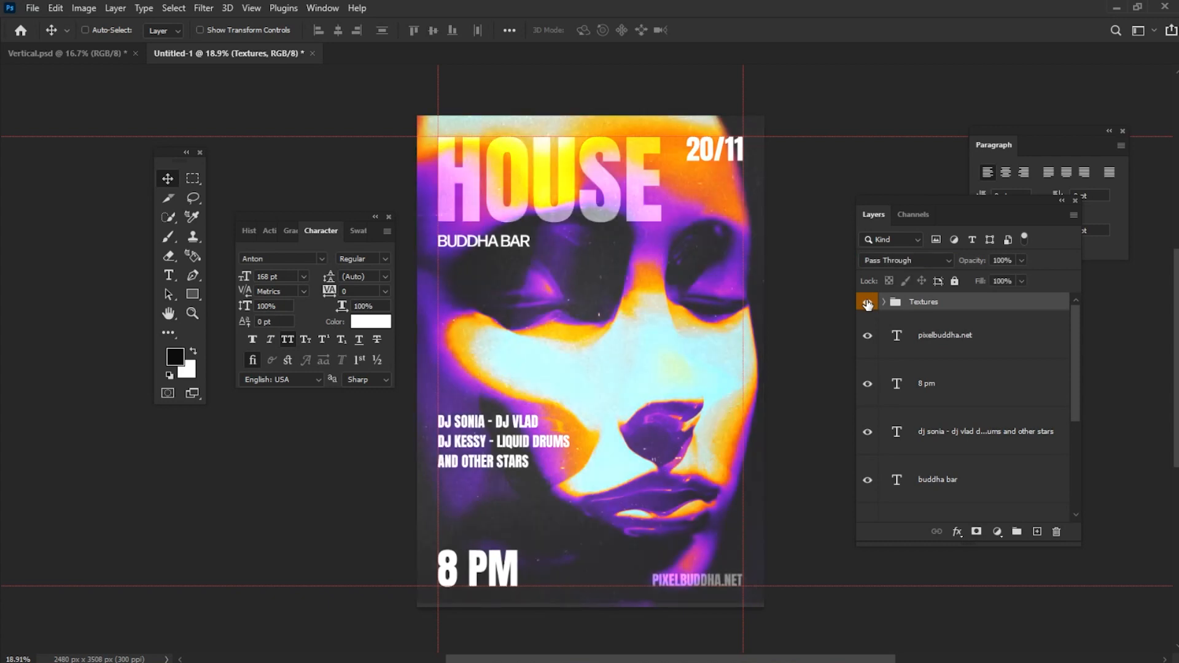
Set the Textures group to 50% opacity and review its texture layers.
key(ctrl+t)
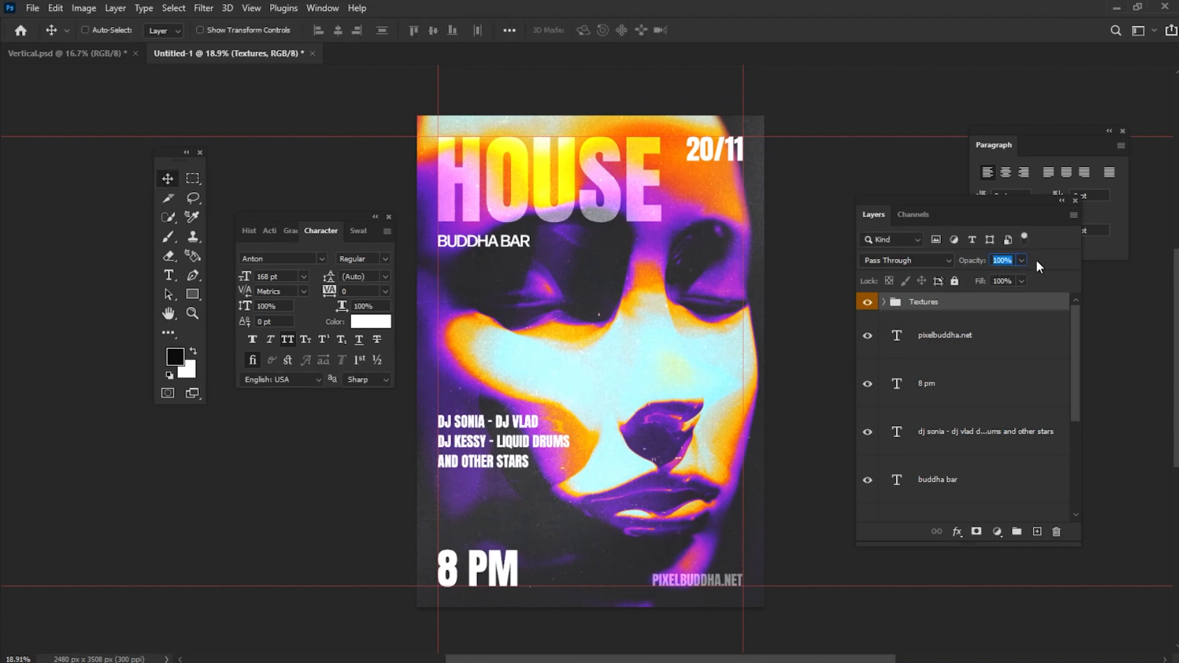
text(50)
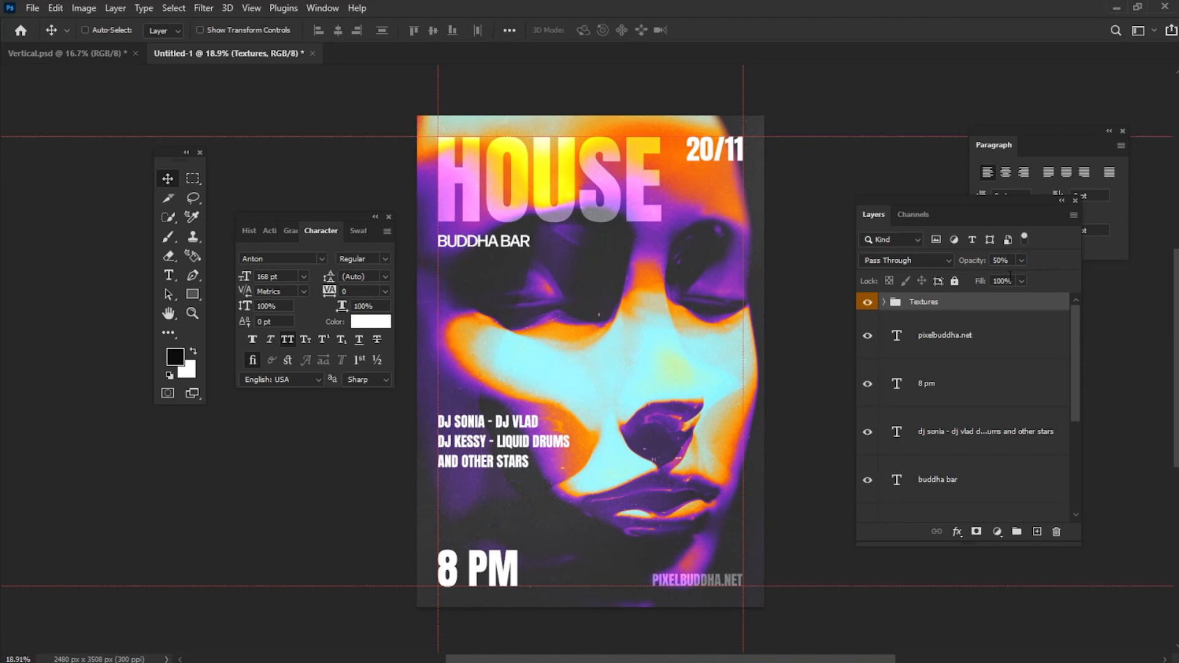
click(884, 302)
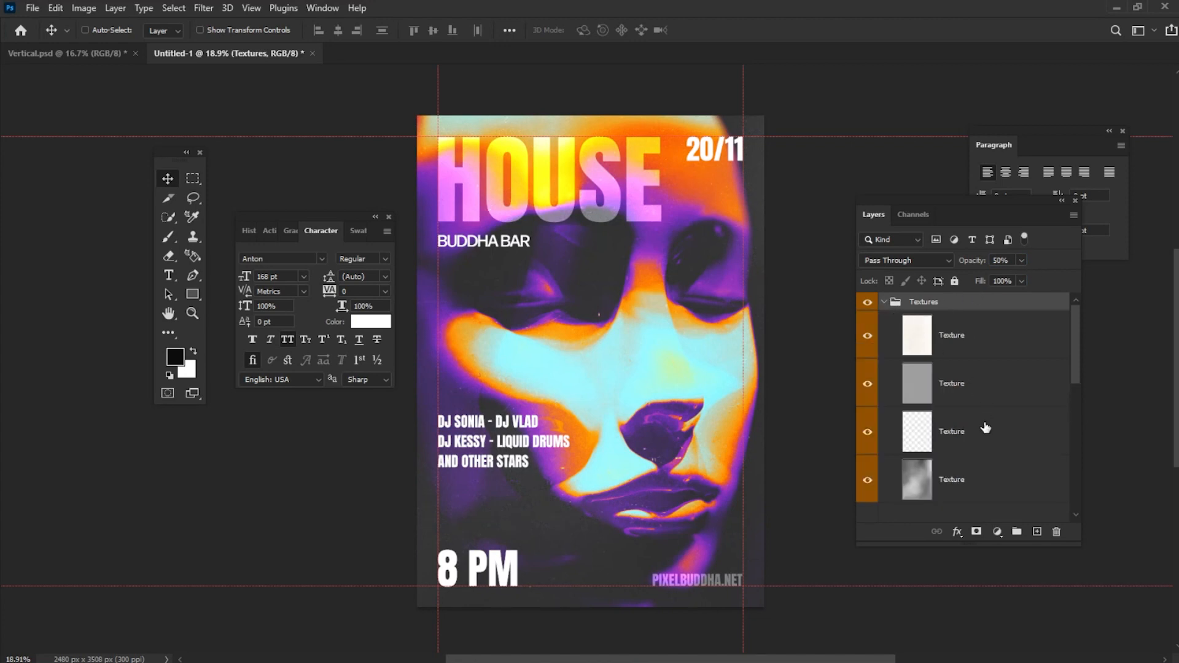
click(951, 431)
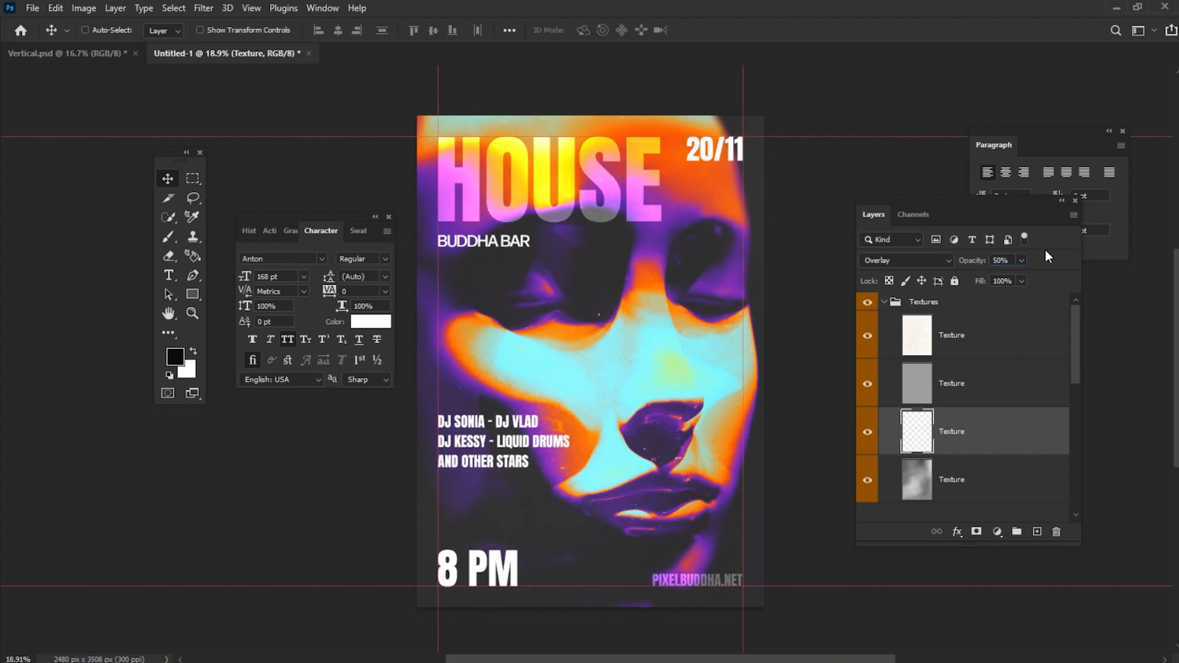
click(885, 302)
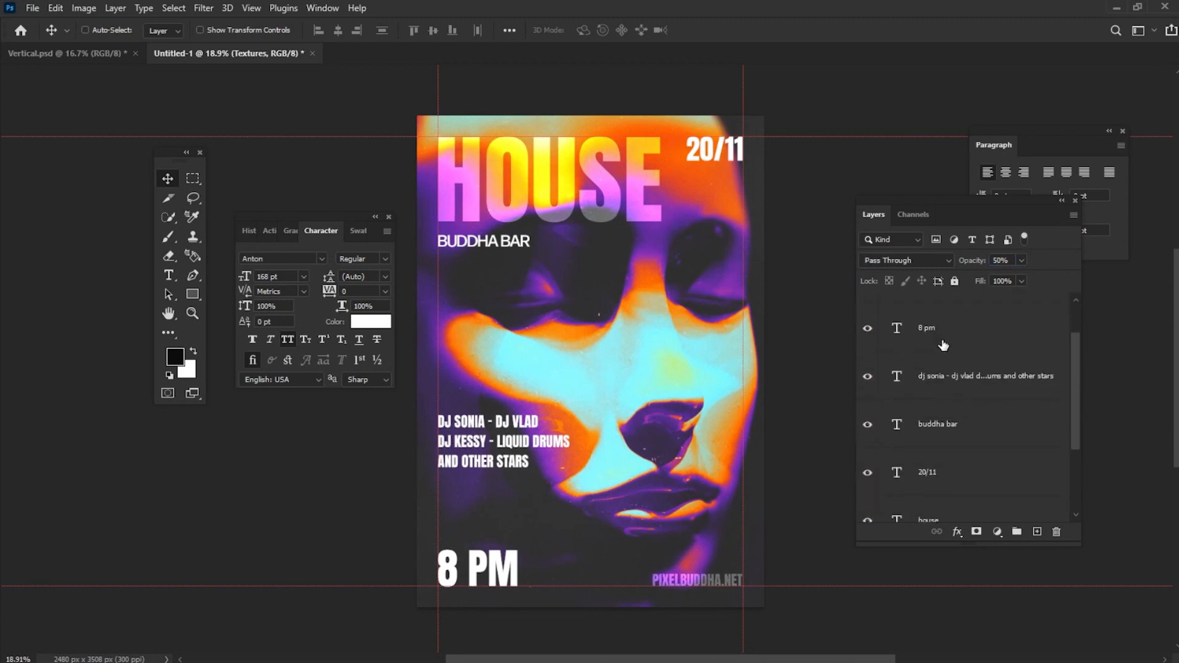
Start a free transform (Ctrl+T) on the mannequin-face photo layer.
key(ctrl+t)
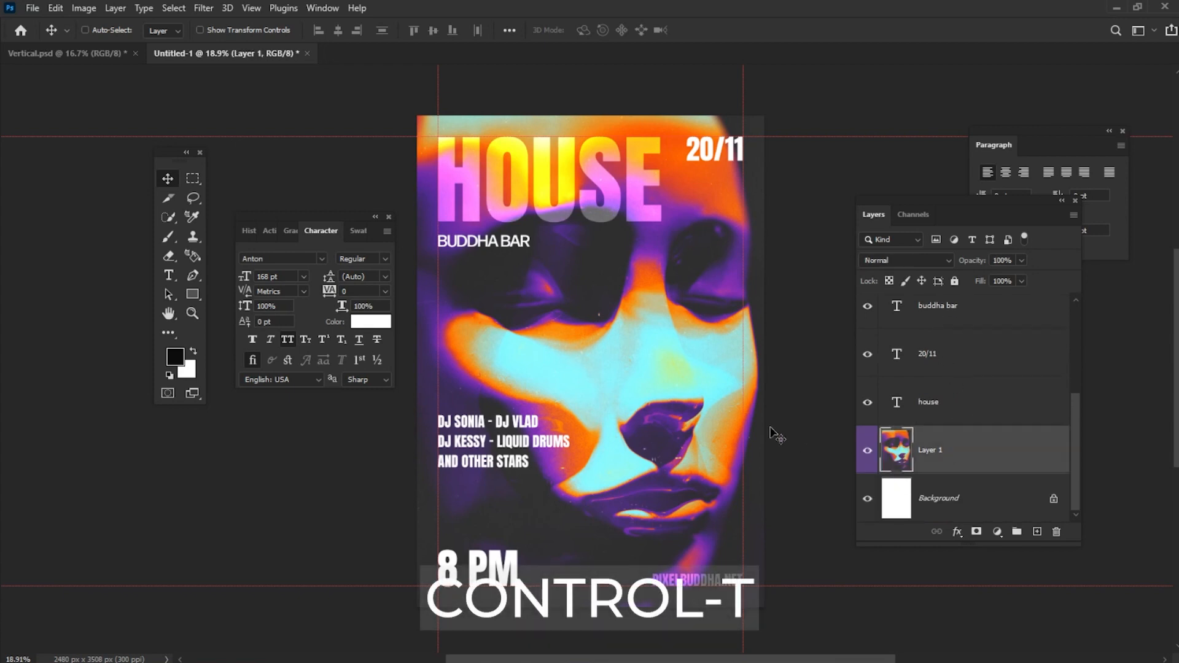
key(ctrl+t)
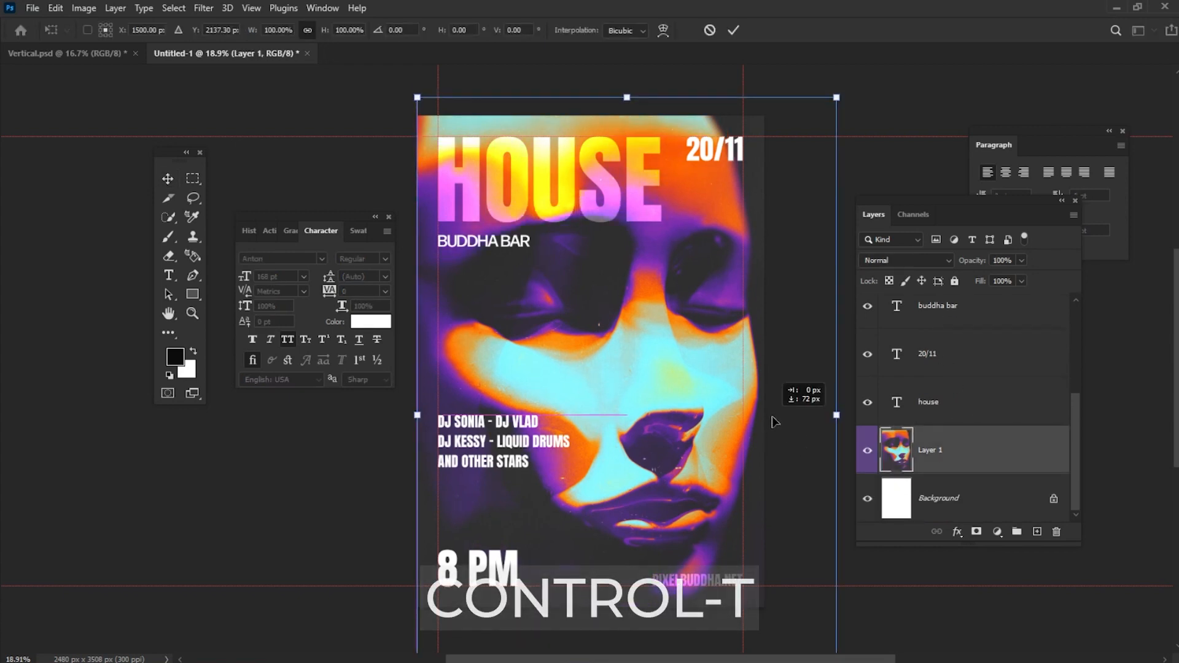